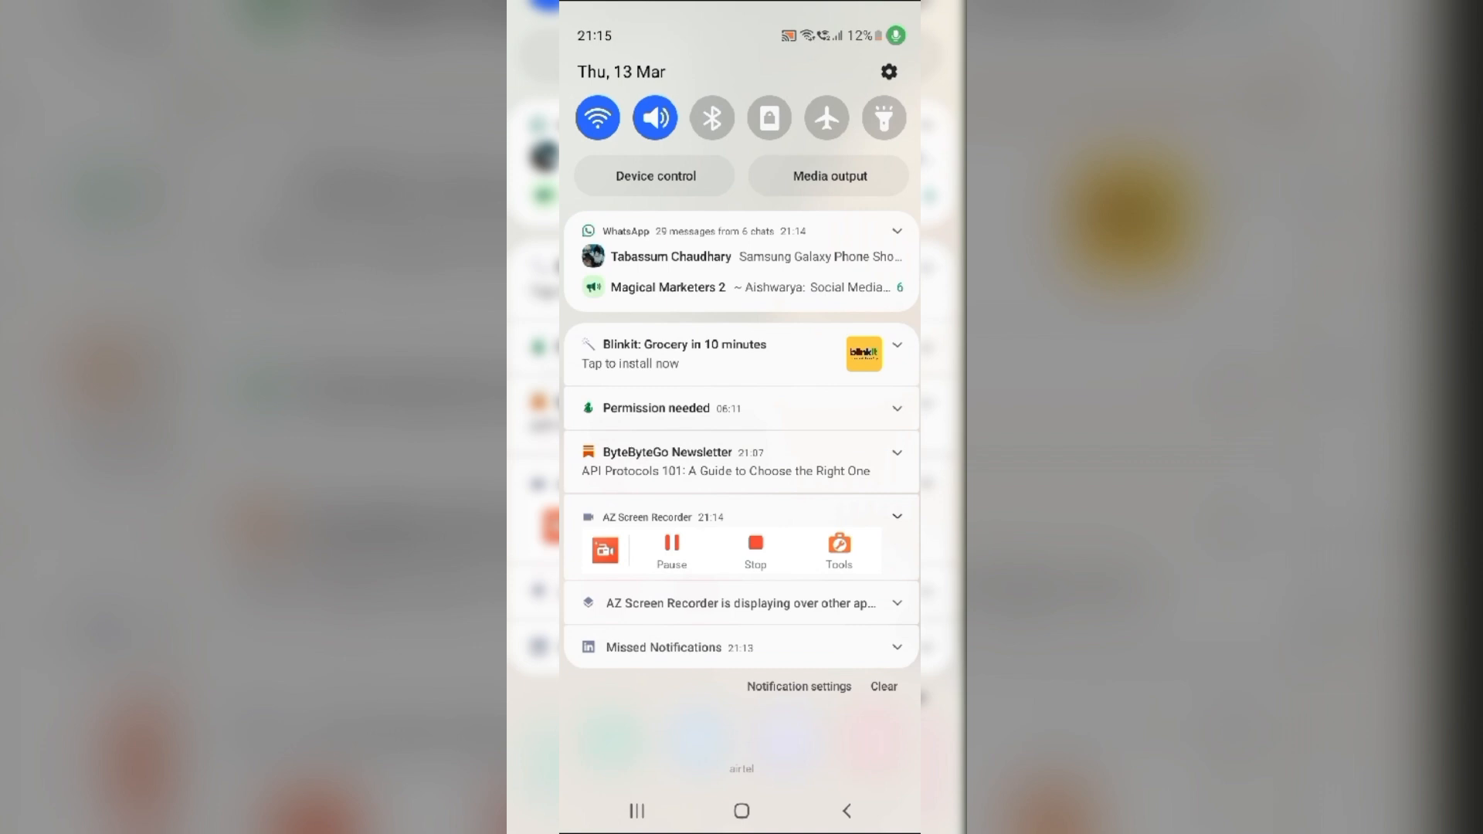
# - Toggle the Flight mode tile on, then back off to reset the connection
pyautogui.click(826, 118)
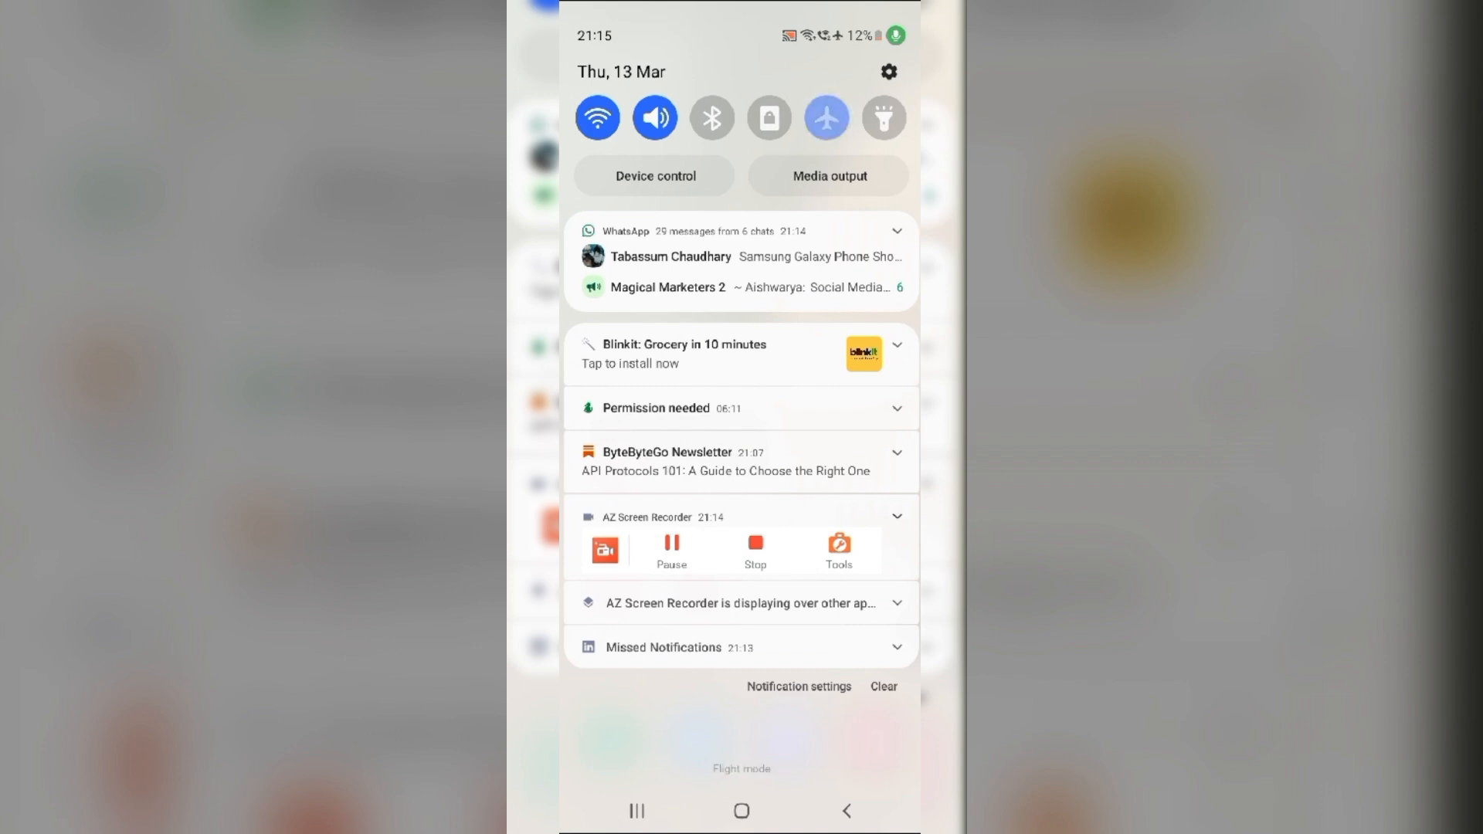
pyautogui.click(597, 118)
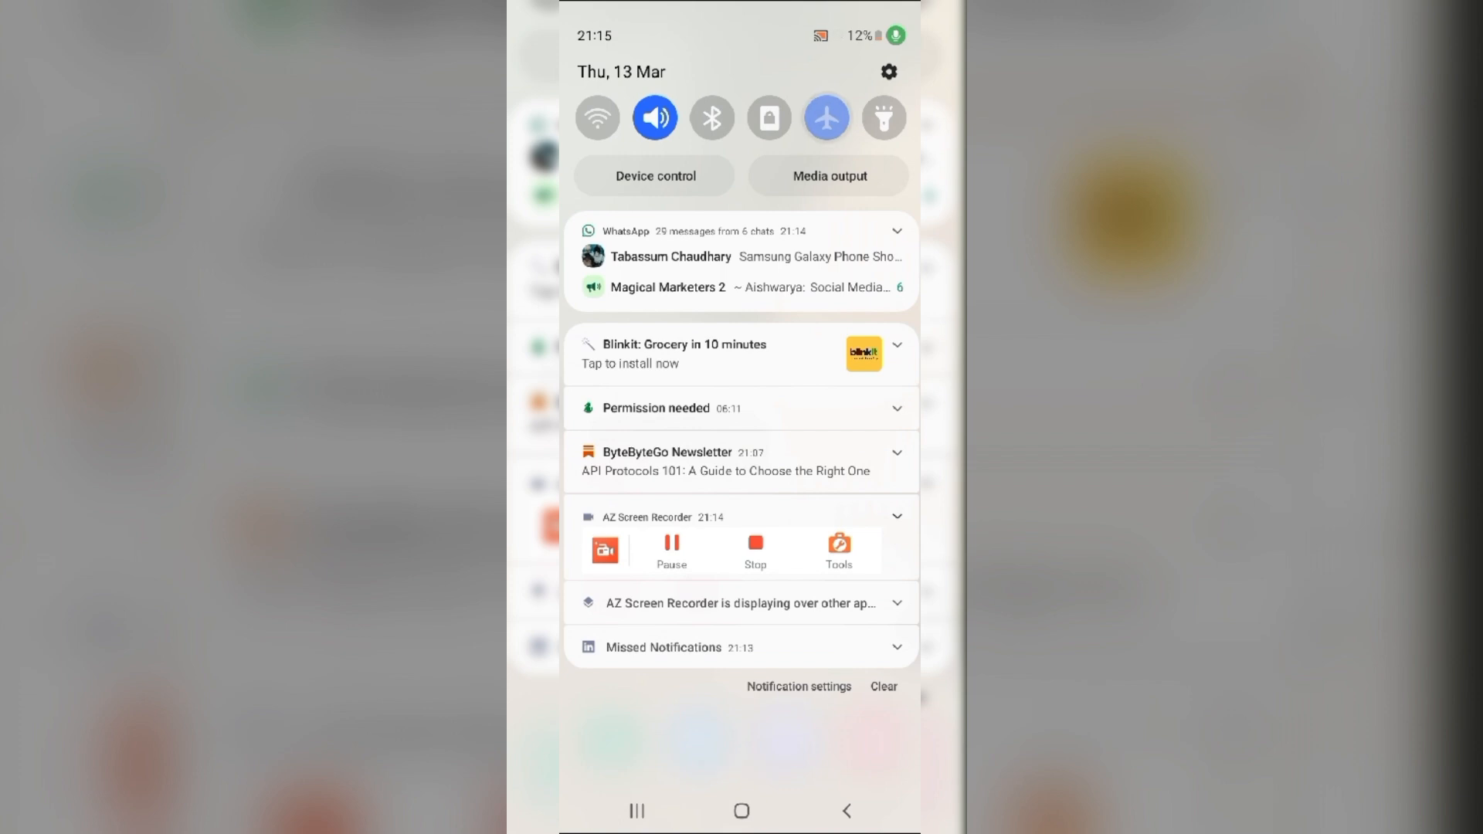
pyautogui.click(825, 117)
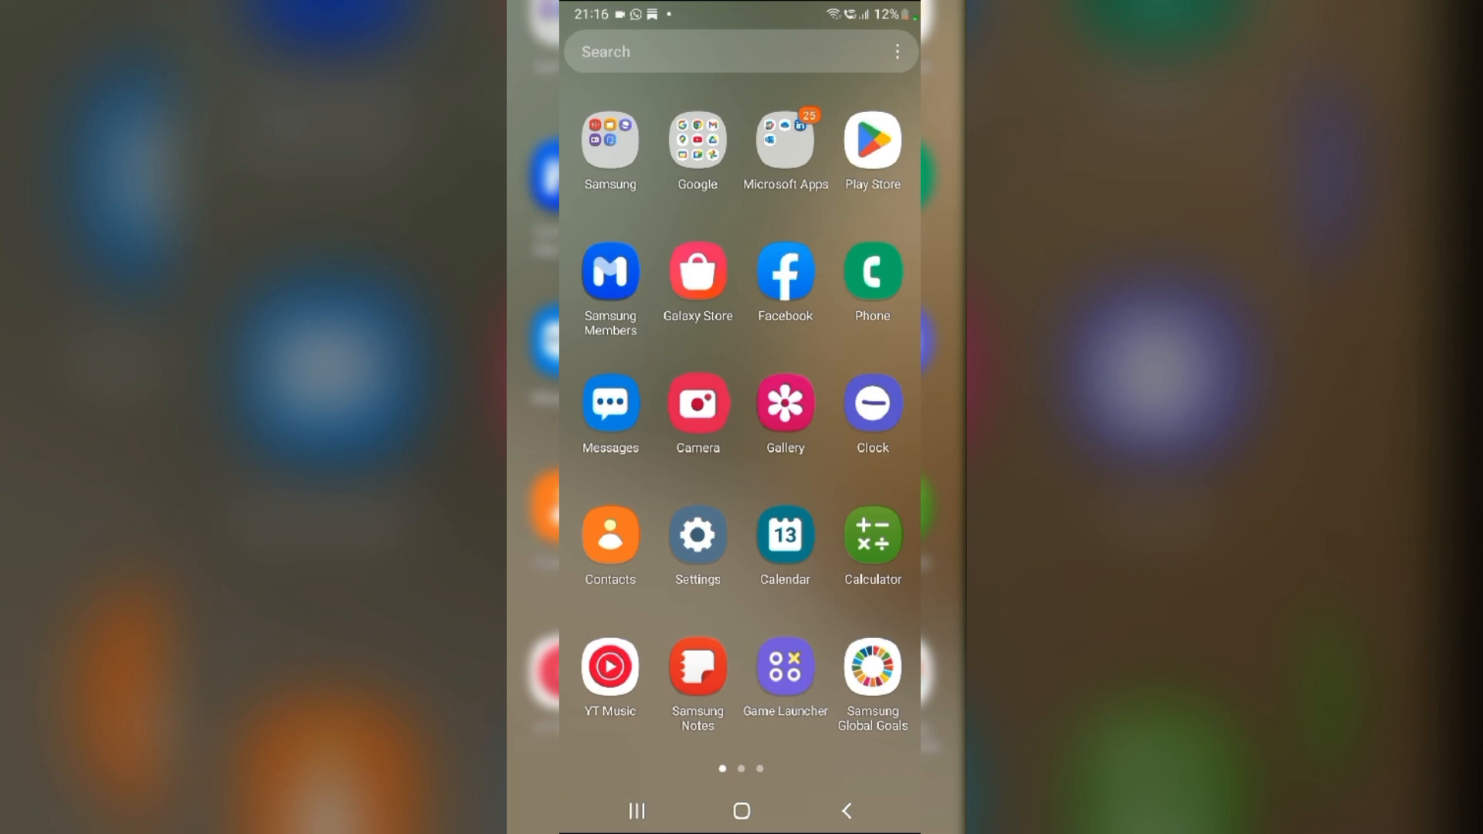
# - Under Connections > Mobile networks, choose the LTE/3G/2G (auto connect) network mode
pyautogui.click(697, 534)
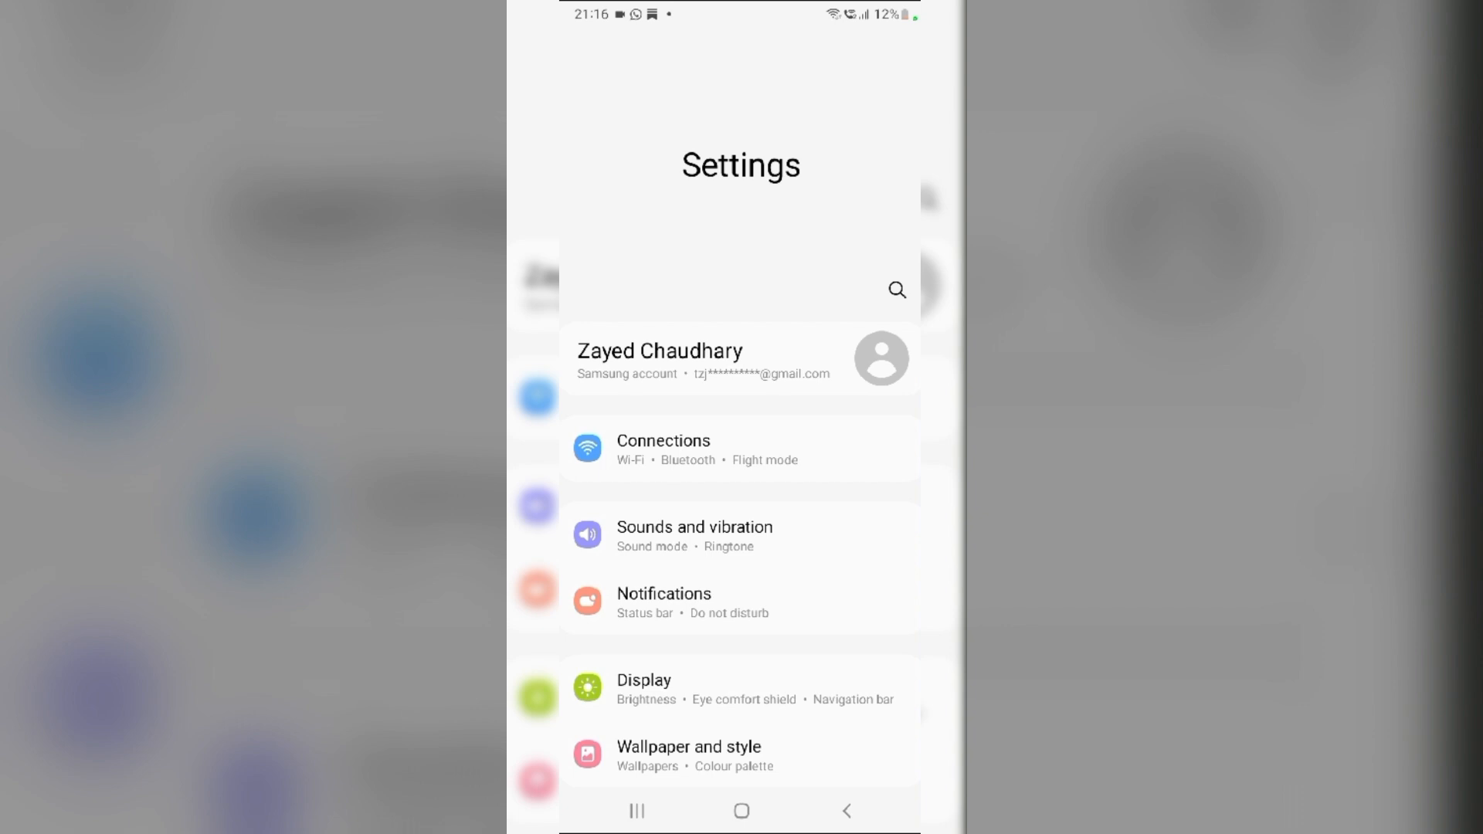
pyautogui.click(741, 450)
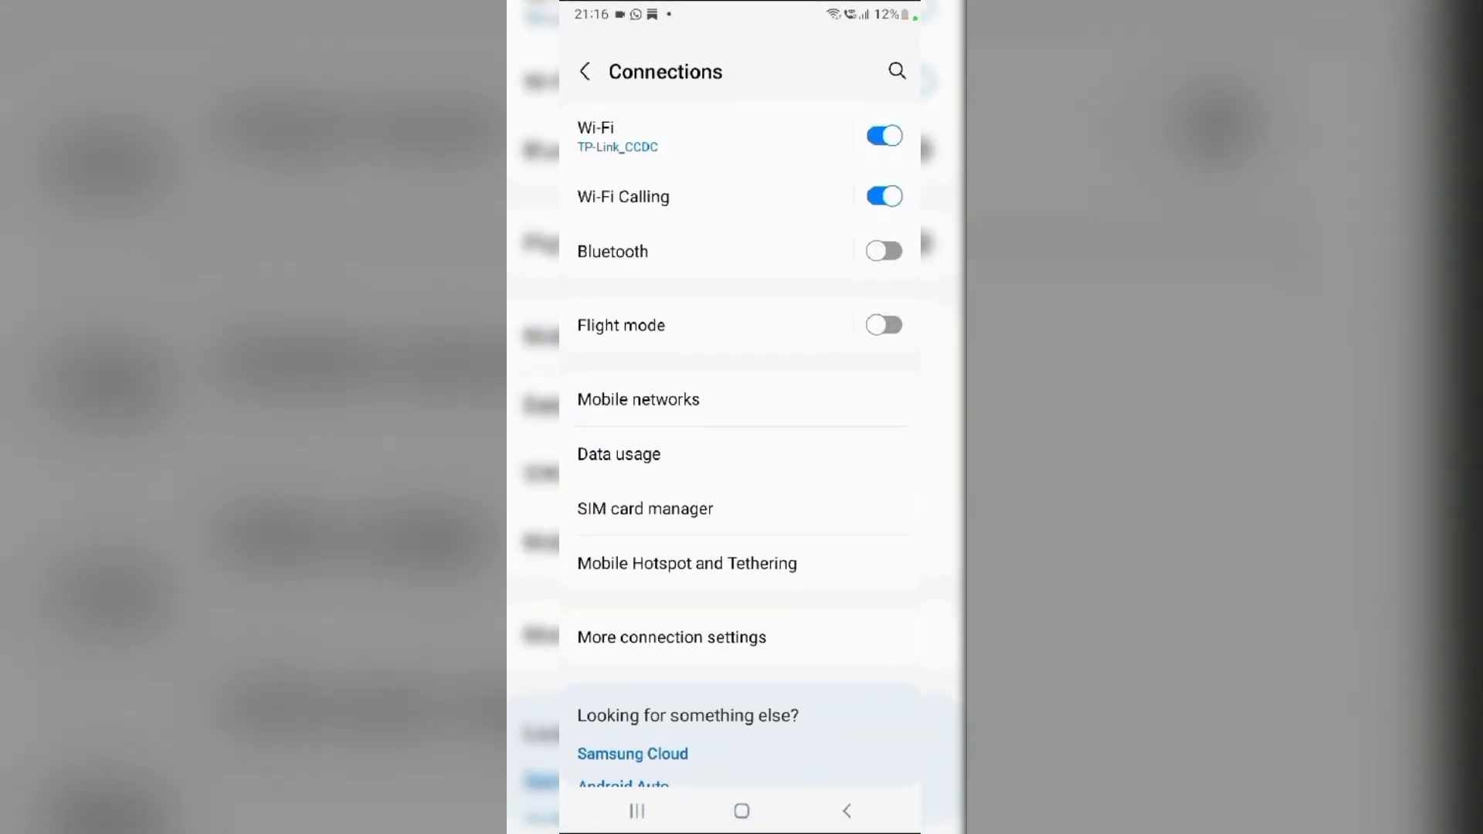
pyautogui.click(637, 398)
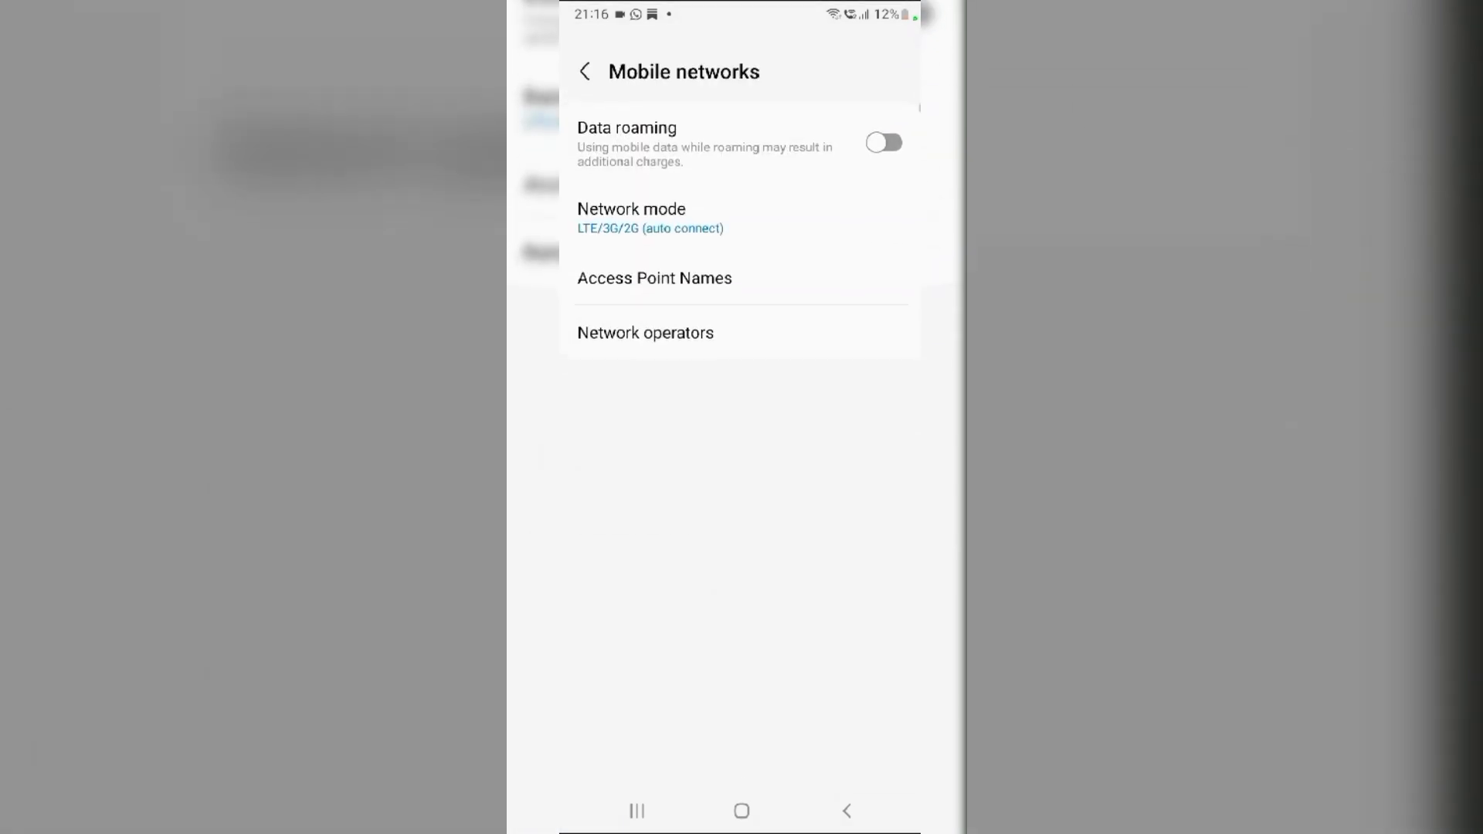
pyautogui.click(649, 219)
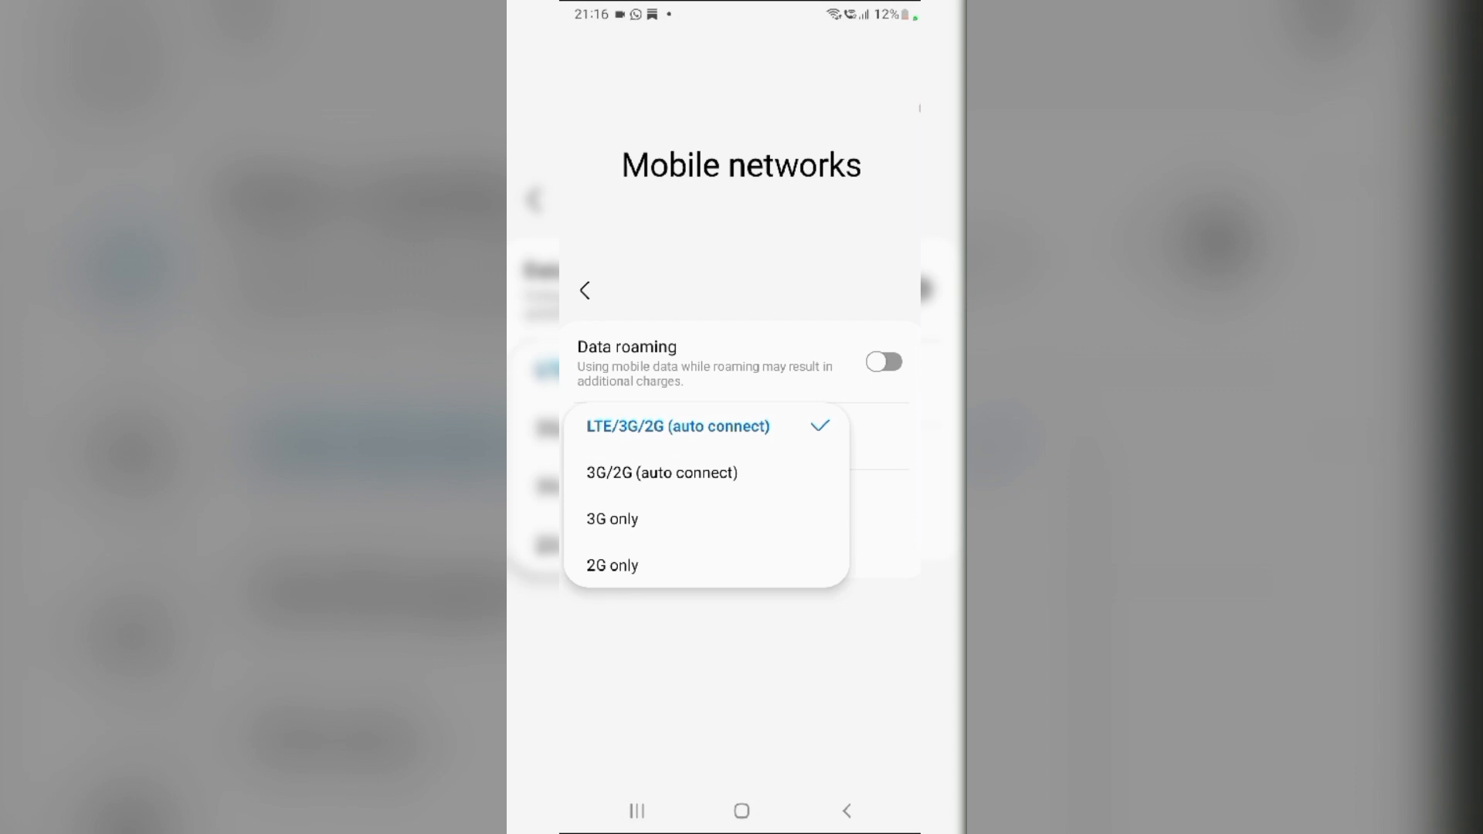
pyautogui.click(741, 810)
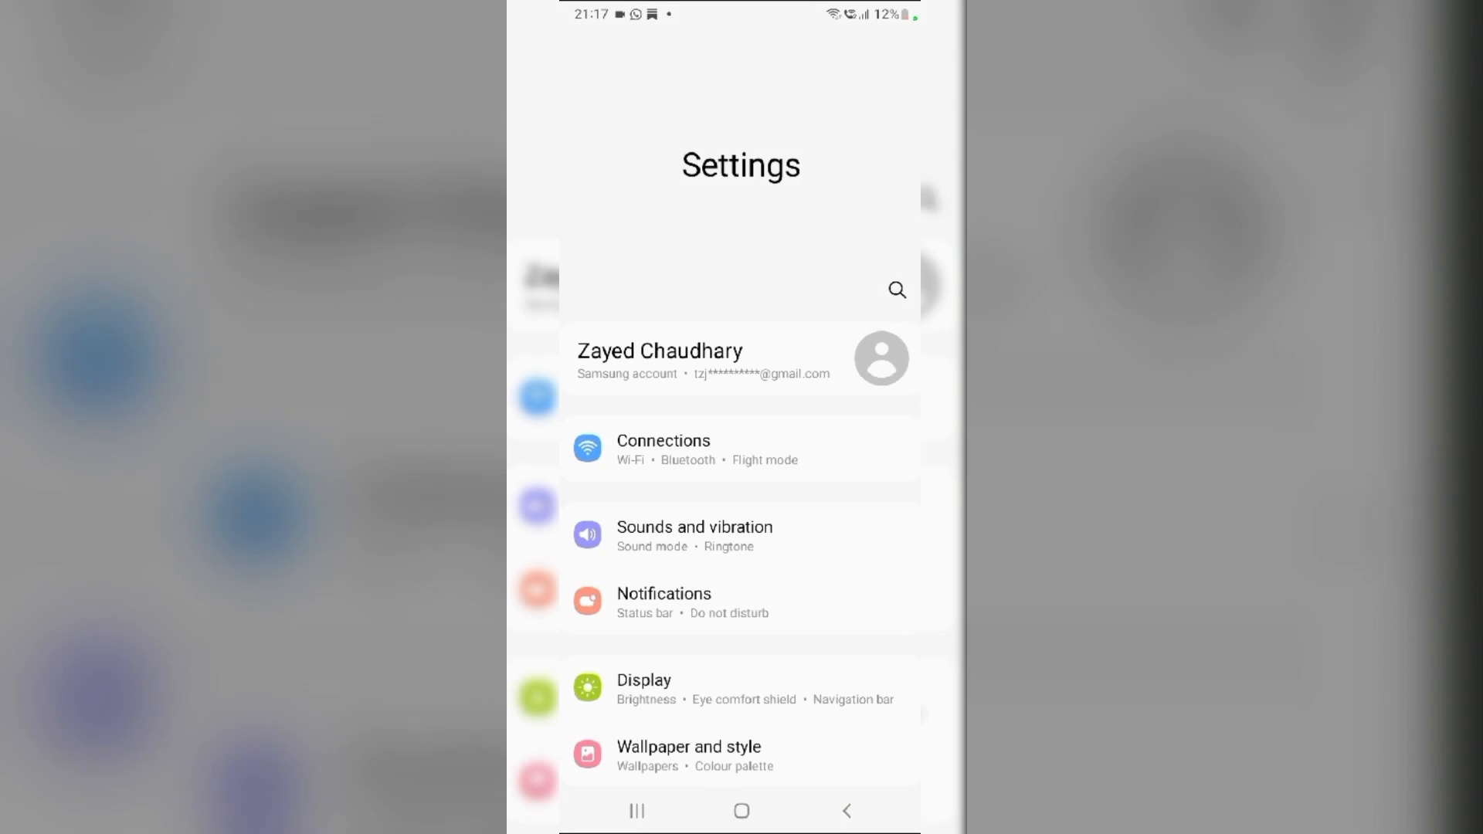
# - Under Connections > Mobile networks > Network operators, check the Select automatically toggle
pyautogui.click(663, 448)
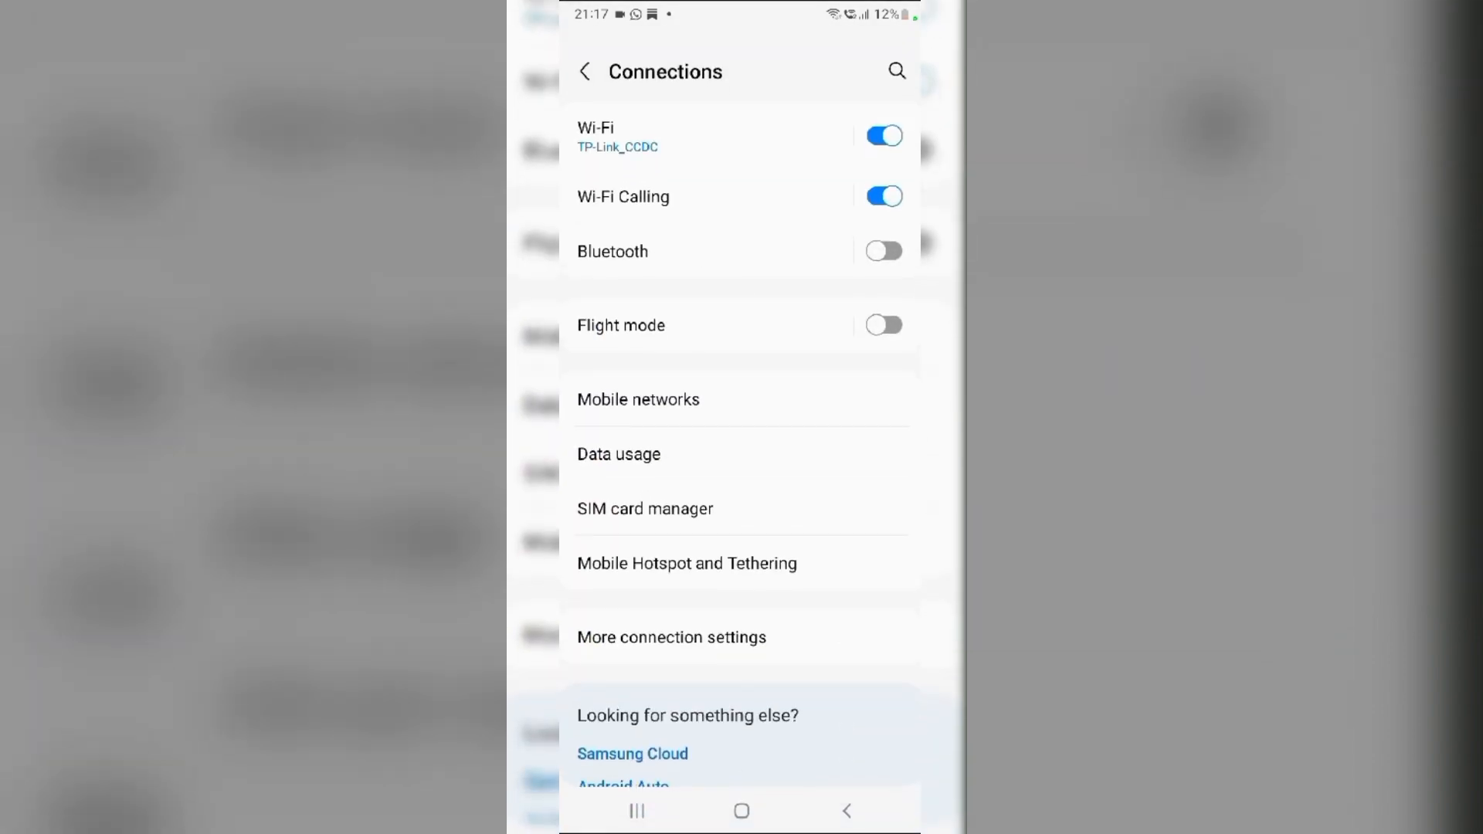
pyautogui.click(637, 398)
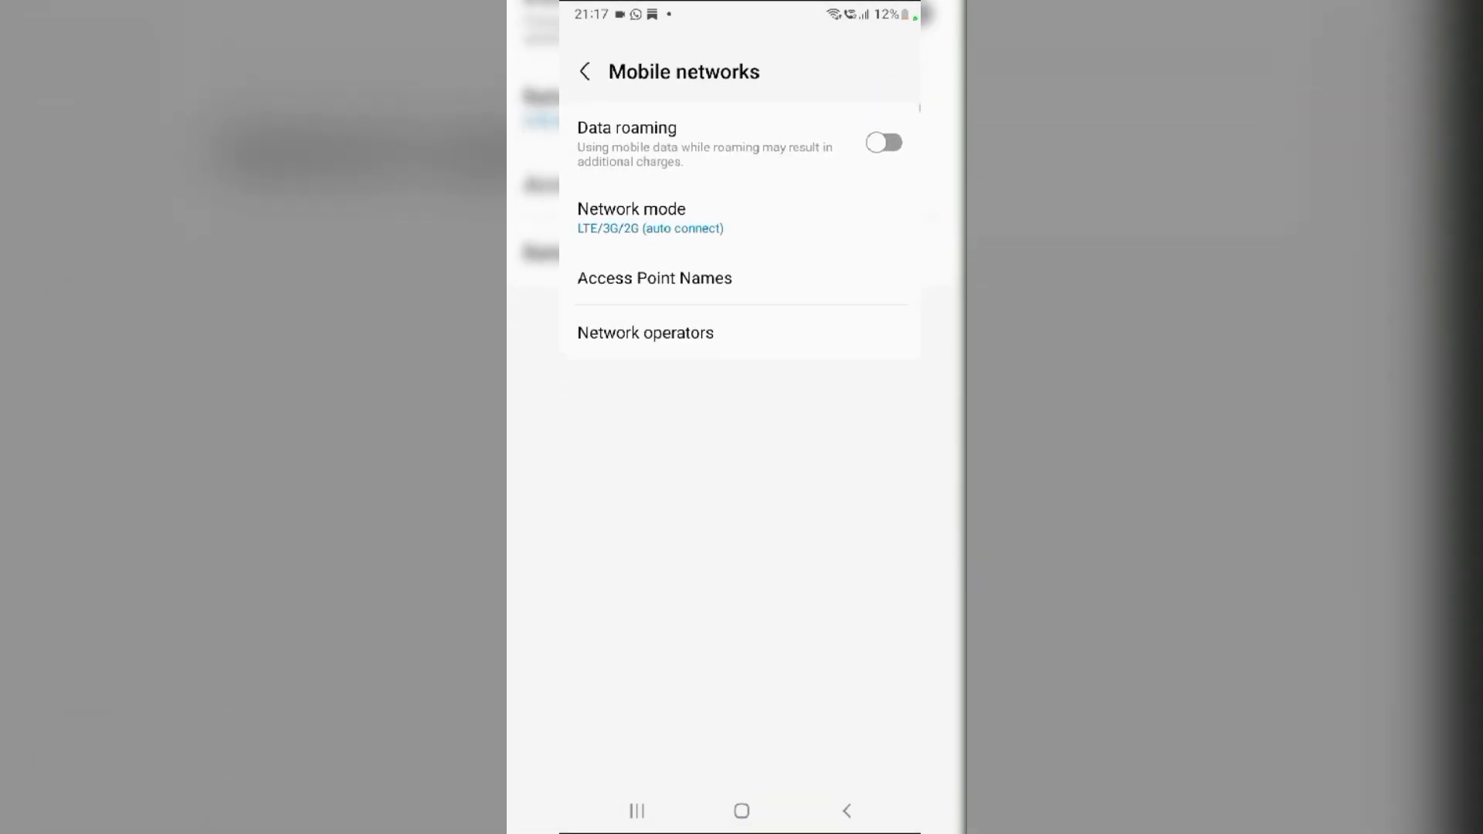
pyautogui.click(645, 332)
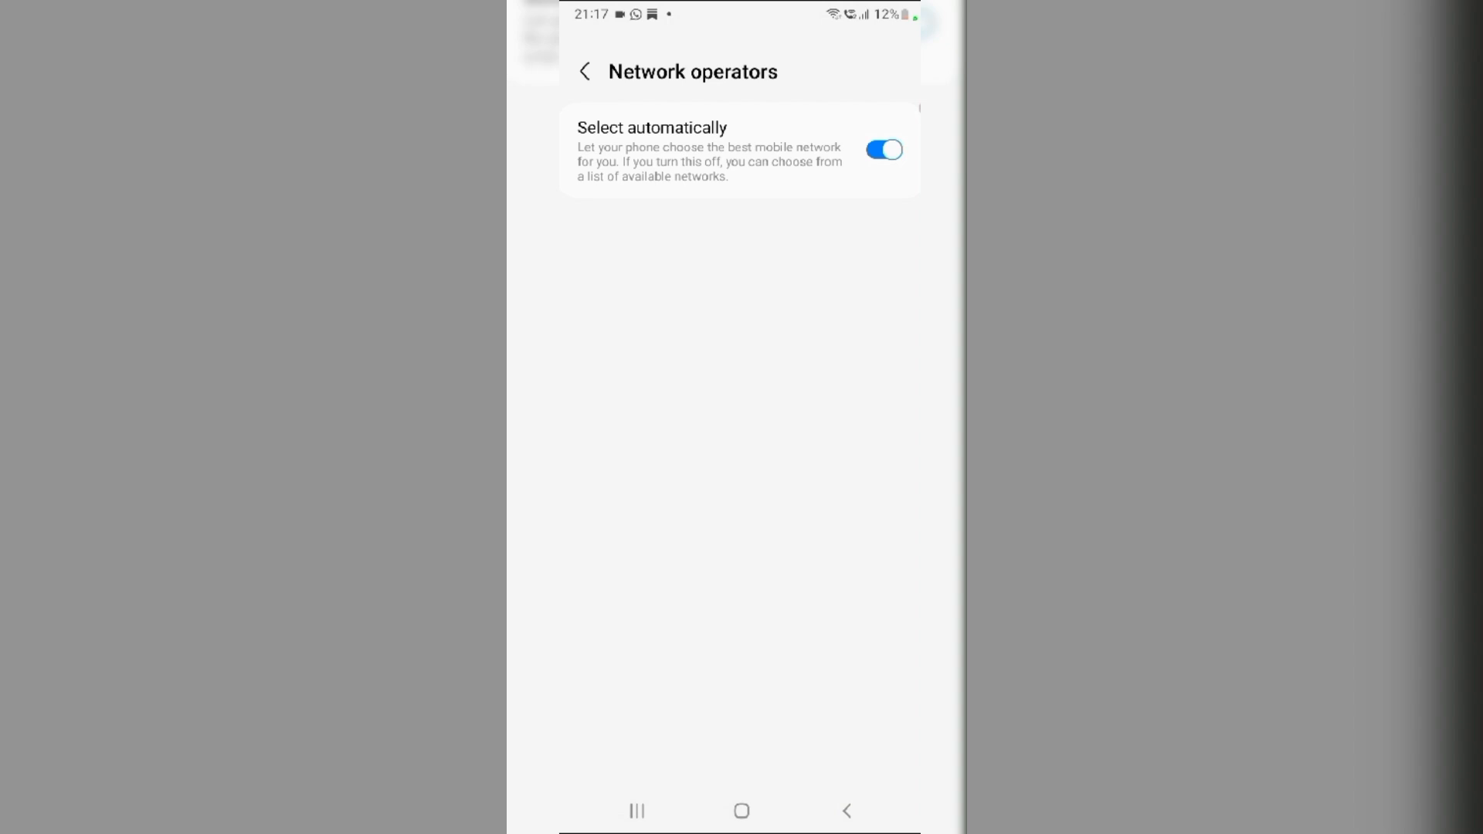
pyautogui.click(882, 149)
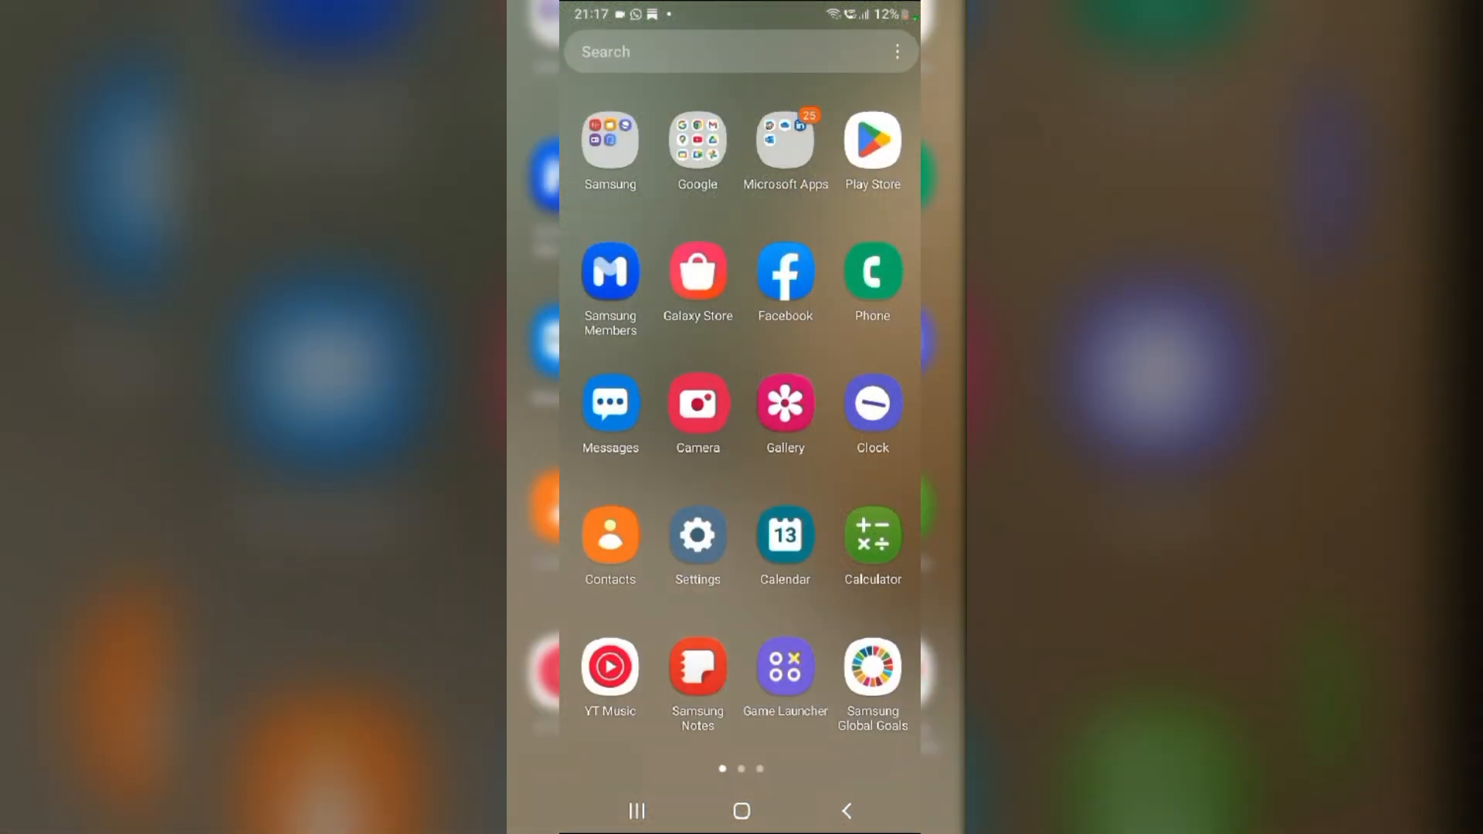
# - Go to Settings > General management > Reset
pyautogui.click(697, 537)
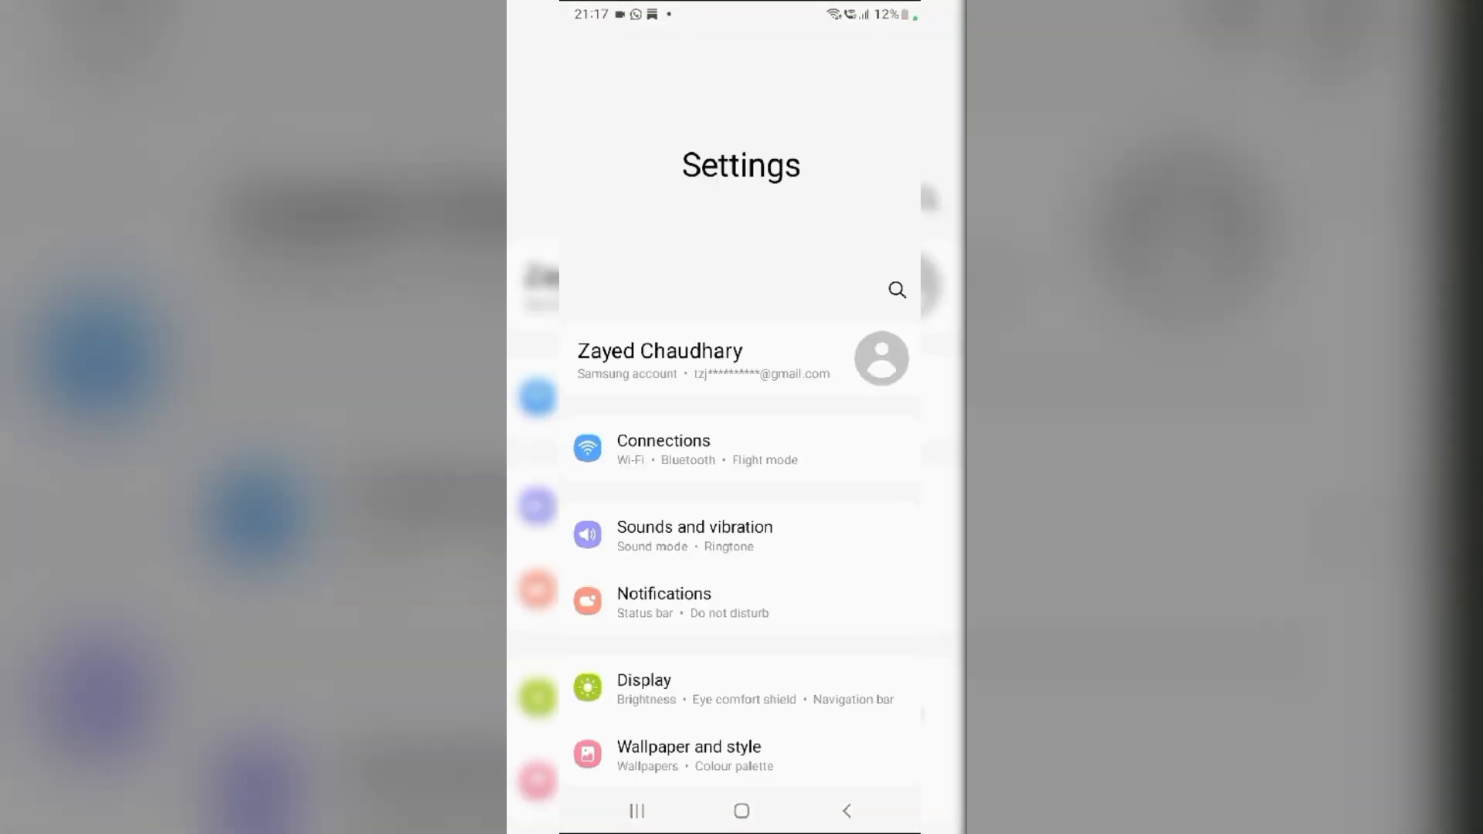
pyautogui.scroll(-3)
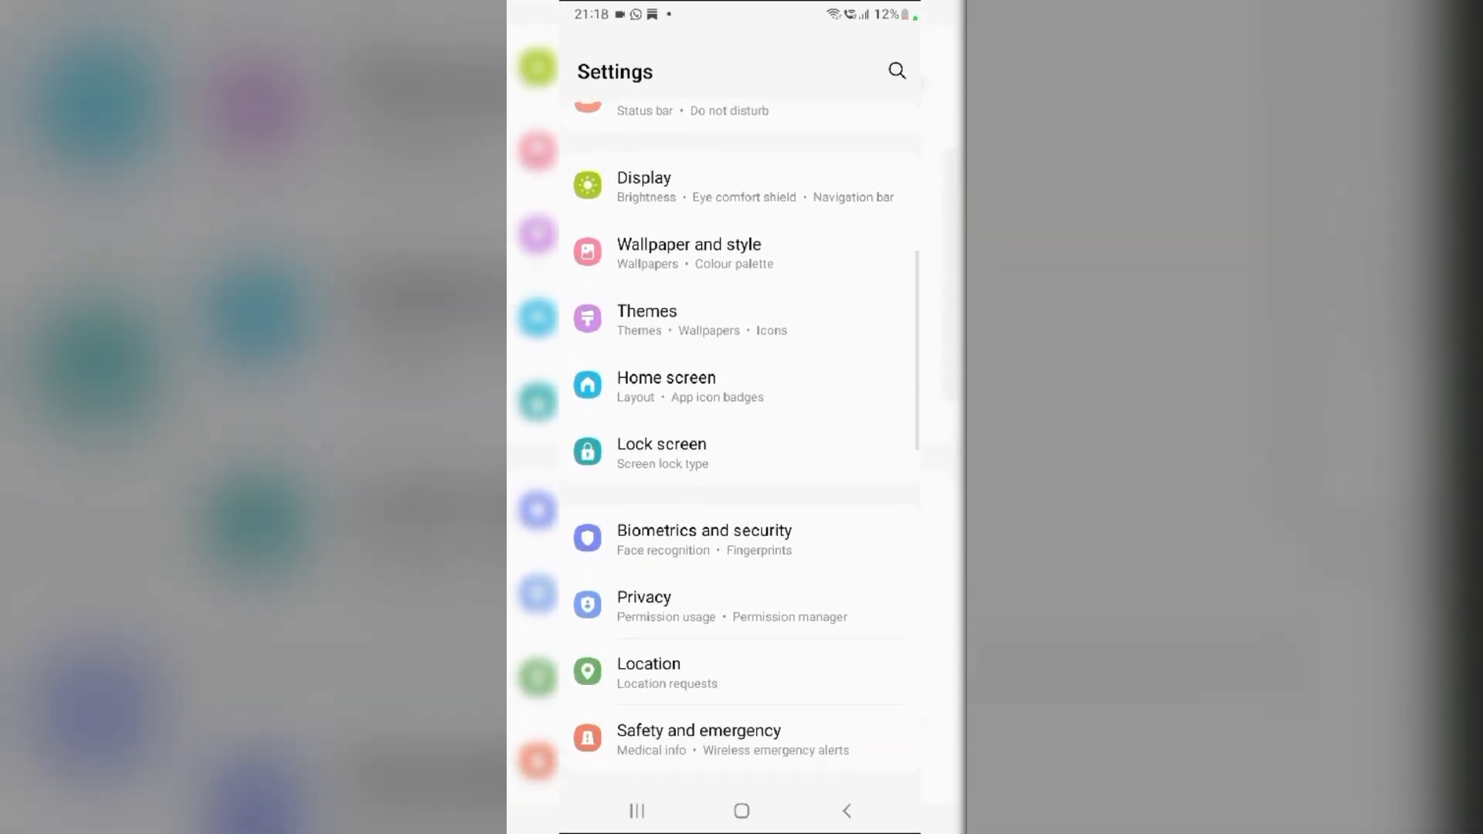
pyautogui.scroll(-3)
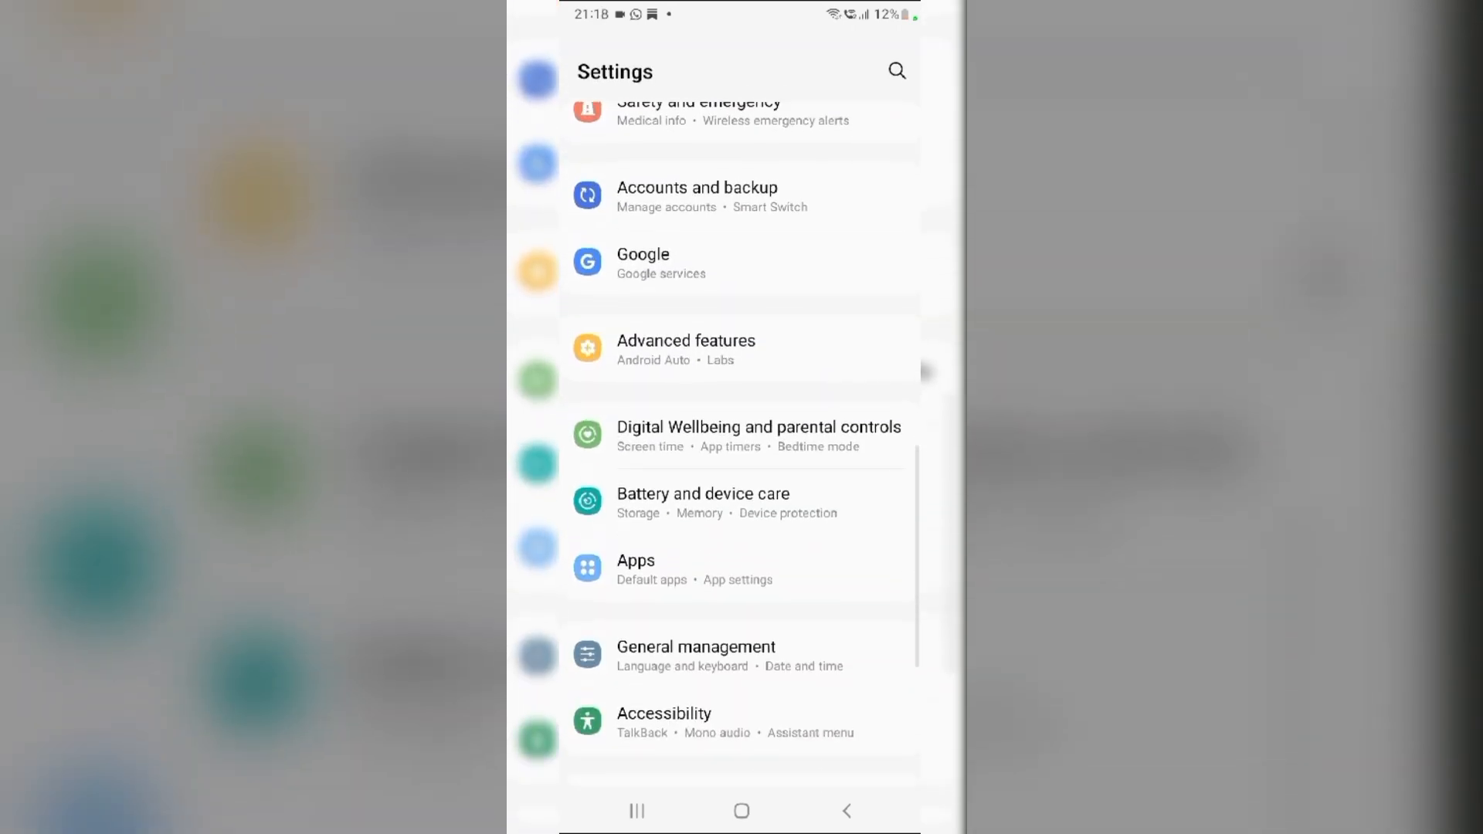
pyautogui.click(695, 648)
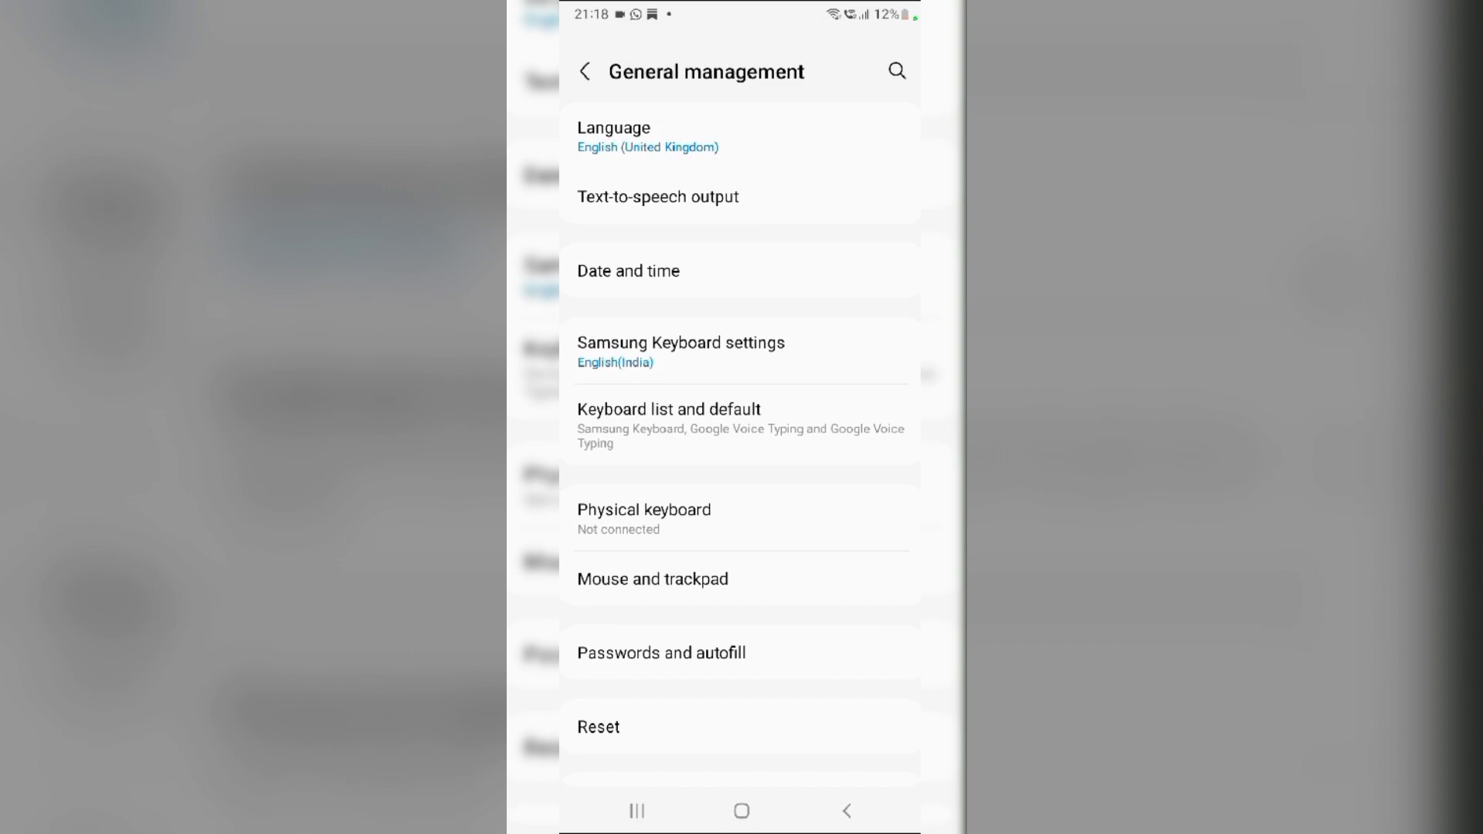
pyautogui.click(599, 726)
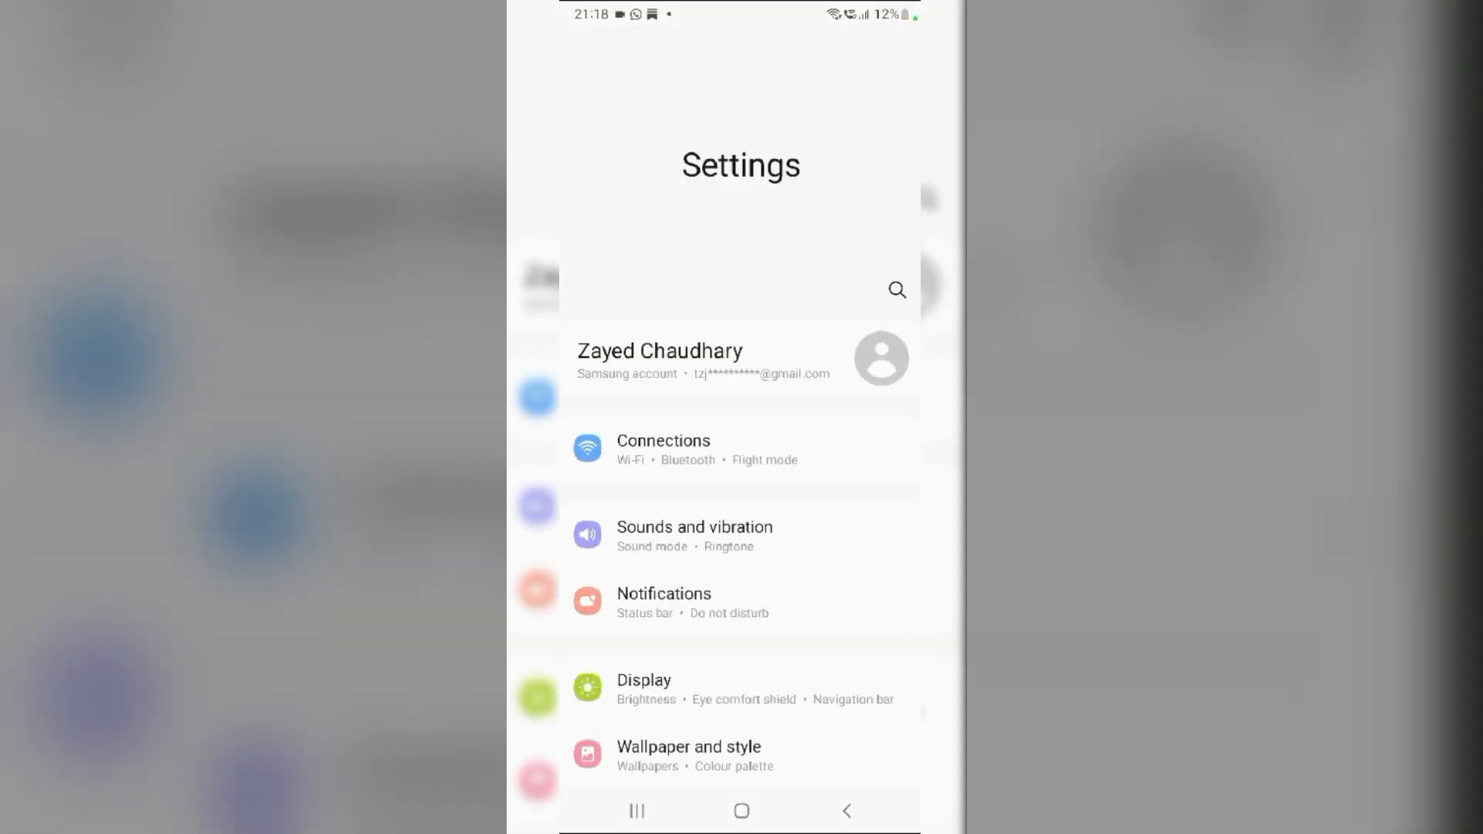
# - Open SIM Toolkit's storage page from the Apps list and clear its cache
pyautogui.scroll(-3)
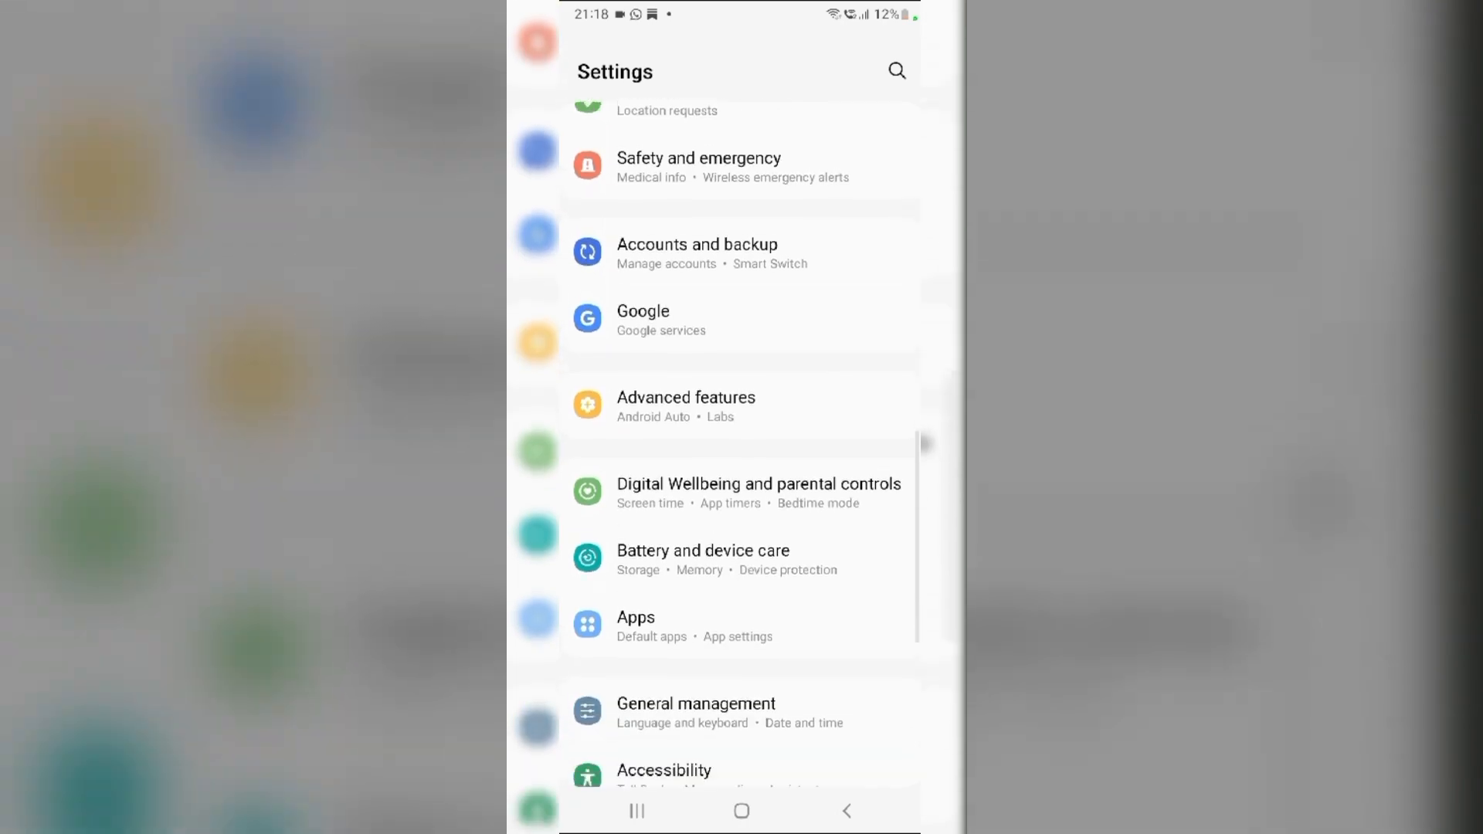
pyautogui.click(635, 618)
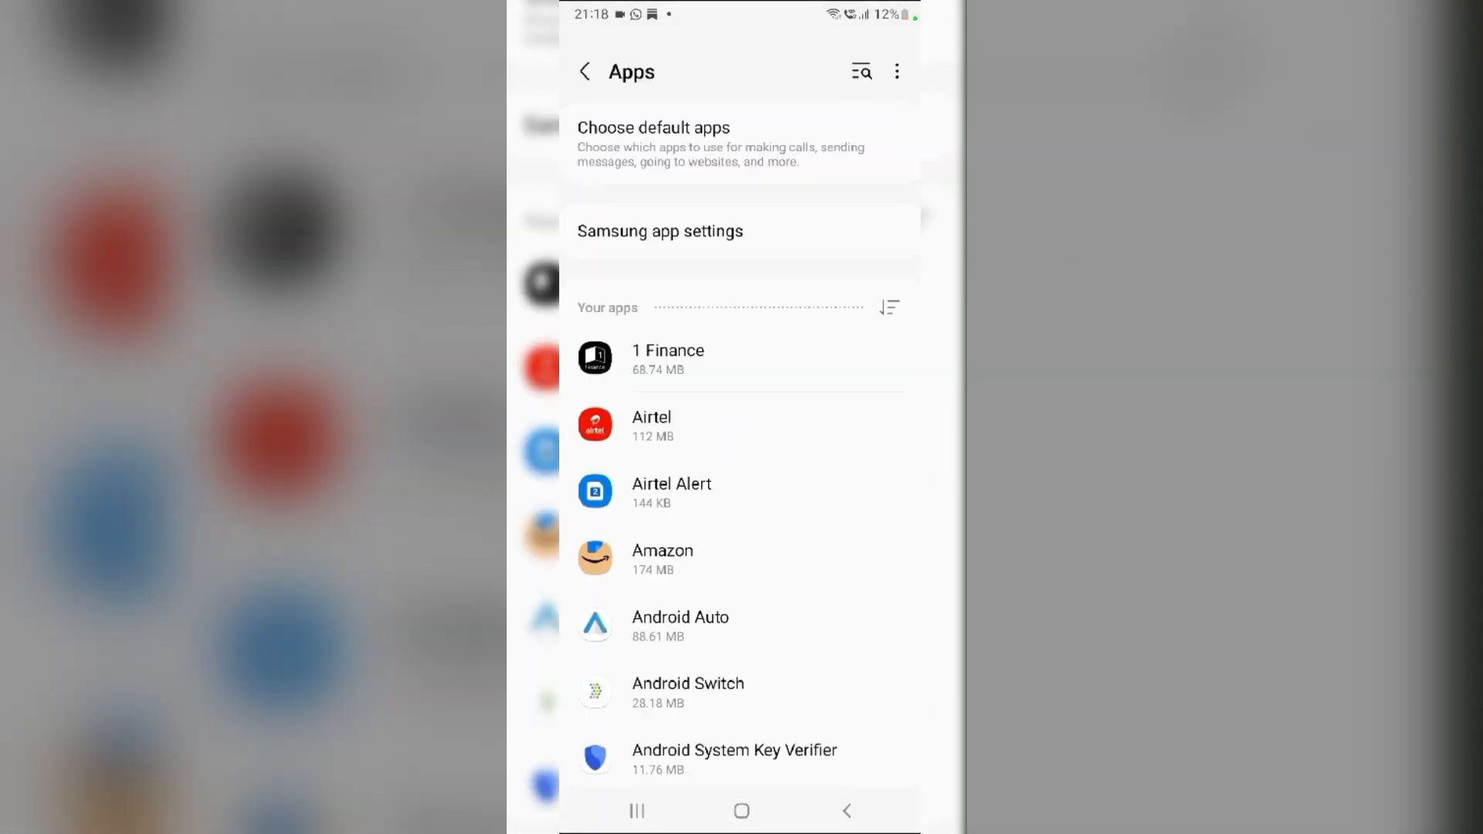
pyautogui.scroll(-3)
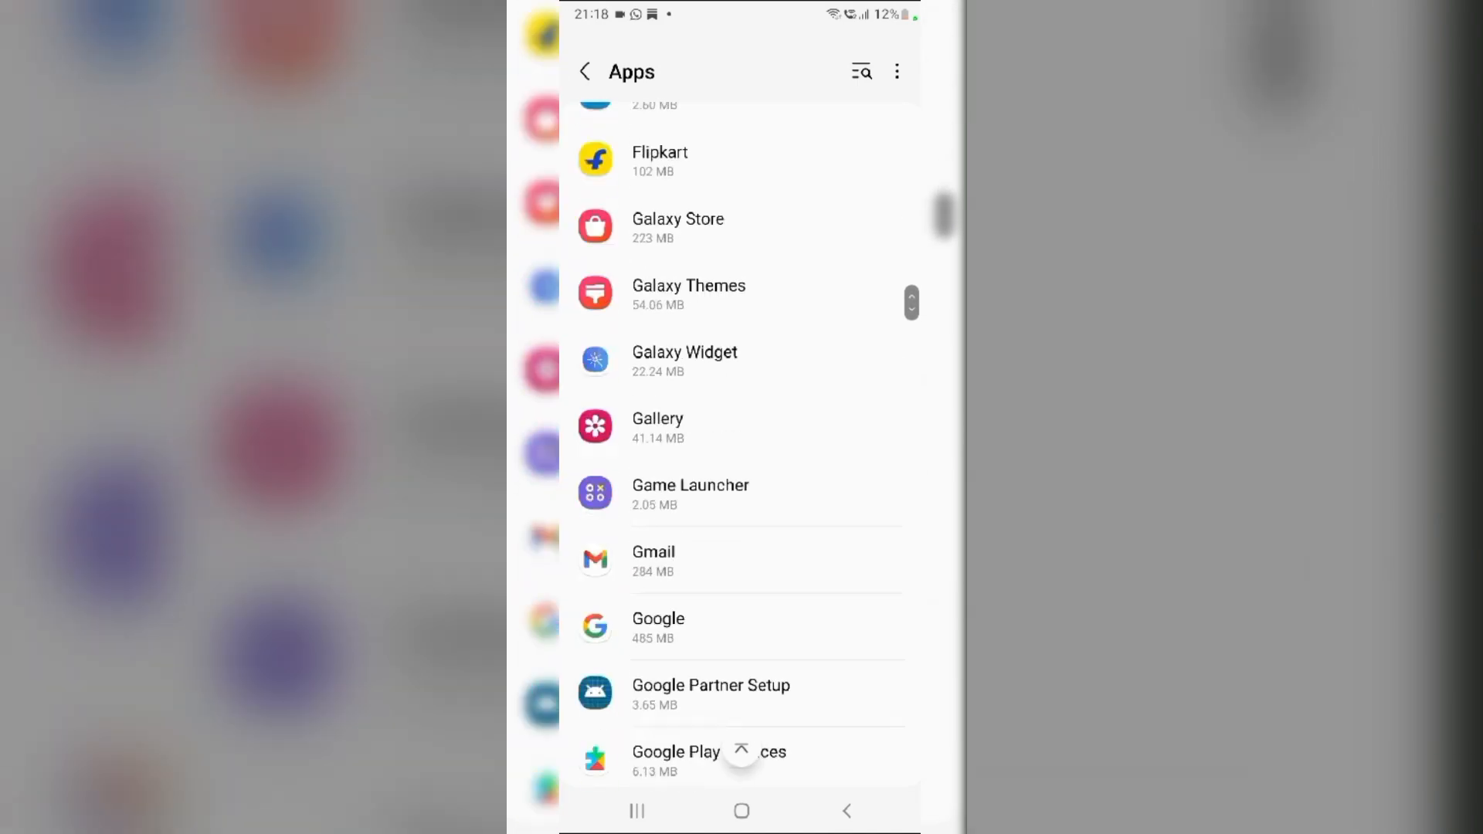
pyautogui.scroll(-3)
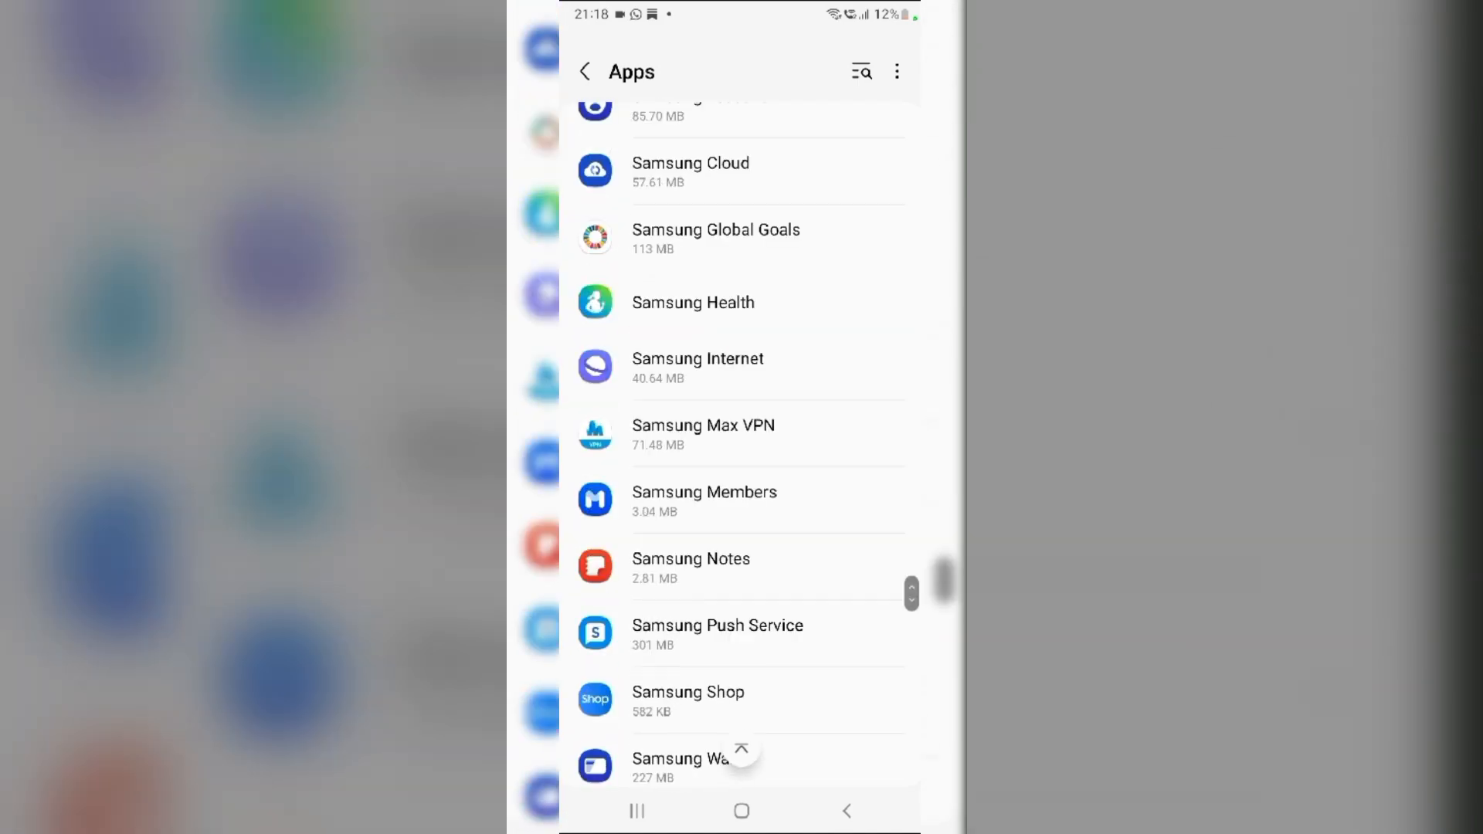
pyautogui.scroll(-3)
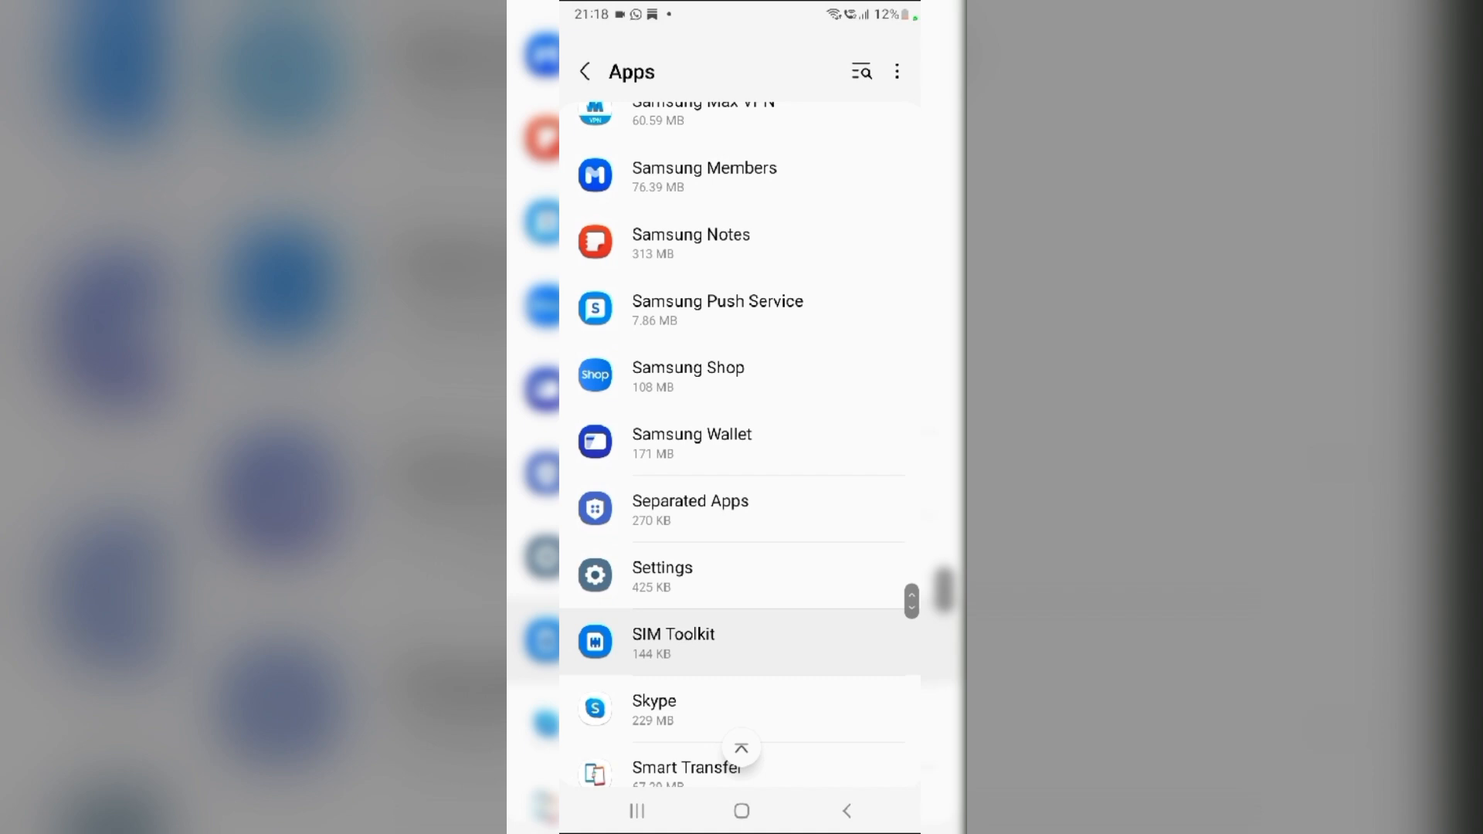
pyautogui.click(673, 642)
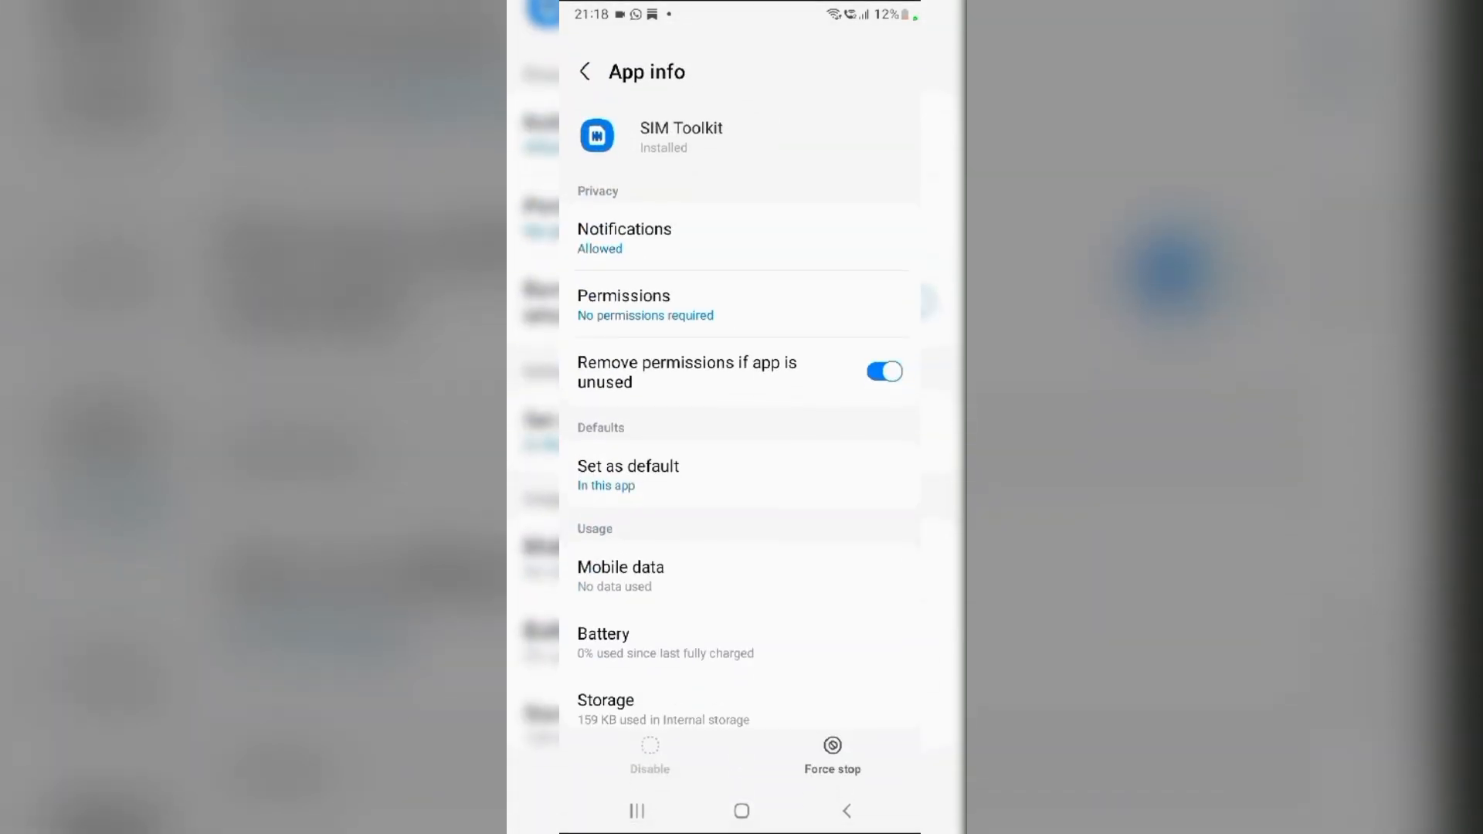
pyautogui.click(605, 708)
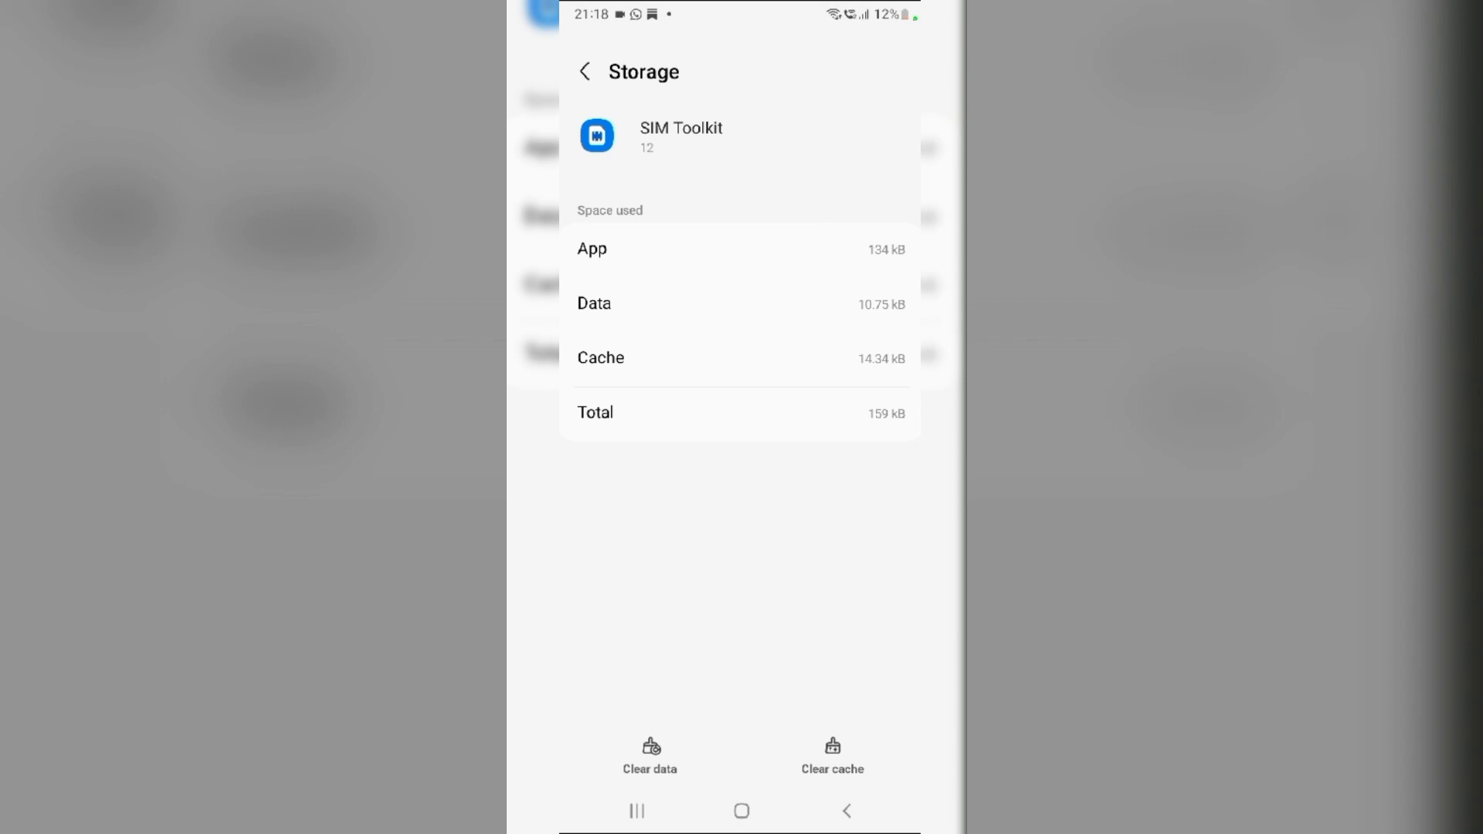
pyautogui.click(742, 811)
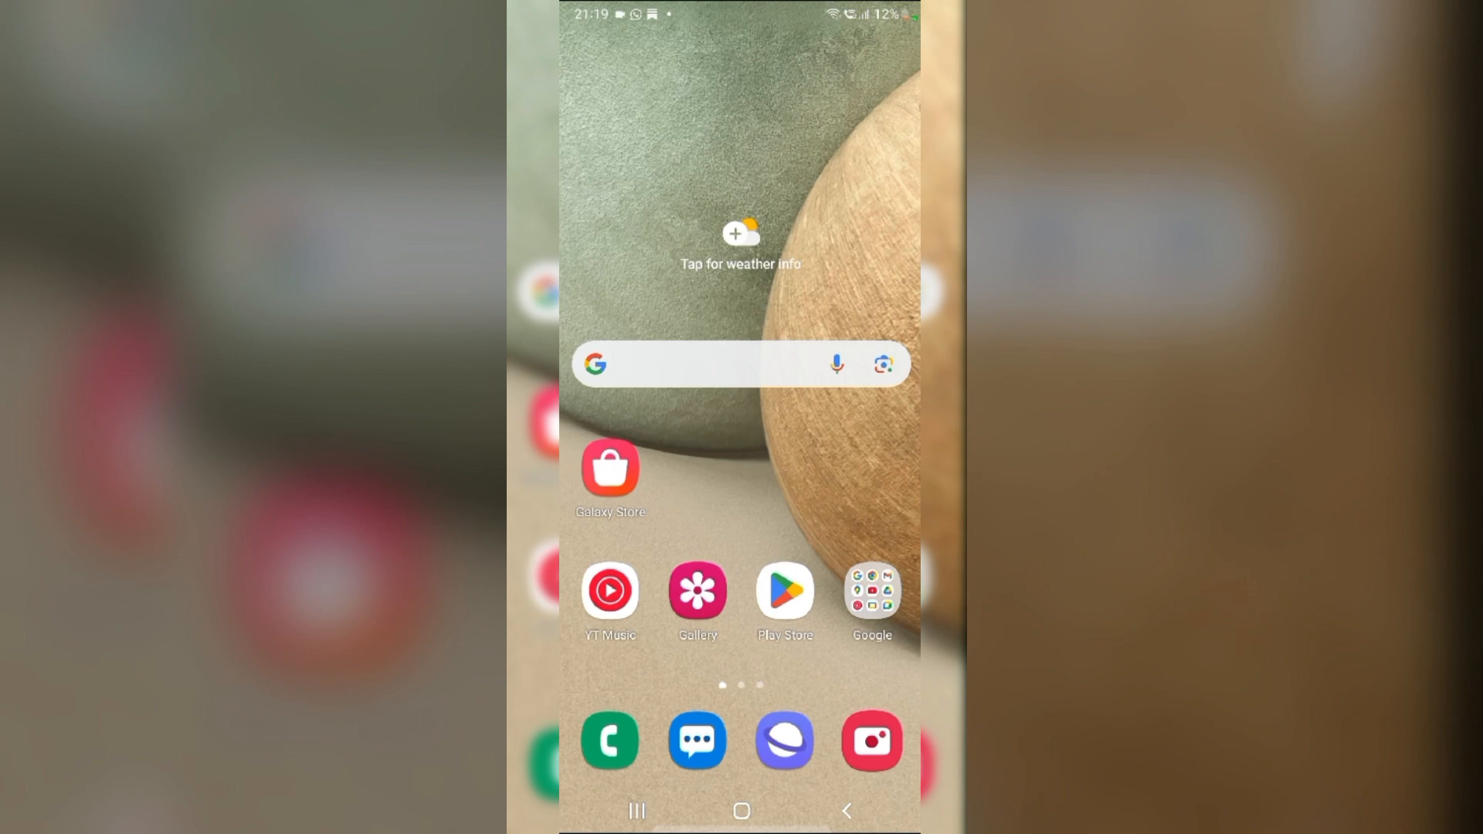
# - View the Software update page in Settings, then close Settings to the home screen
pyautogui.scroll(3)
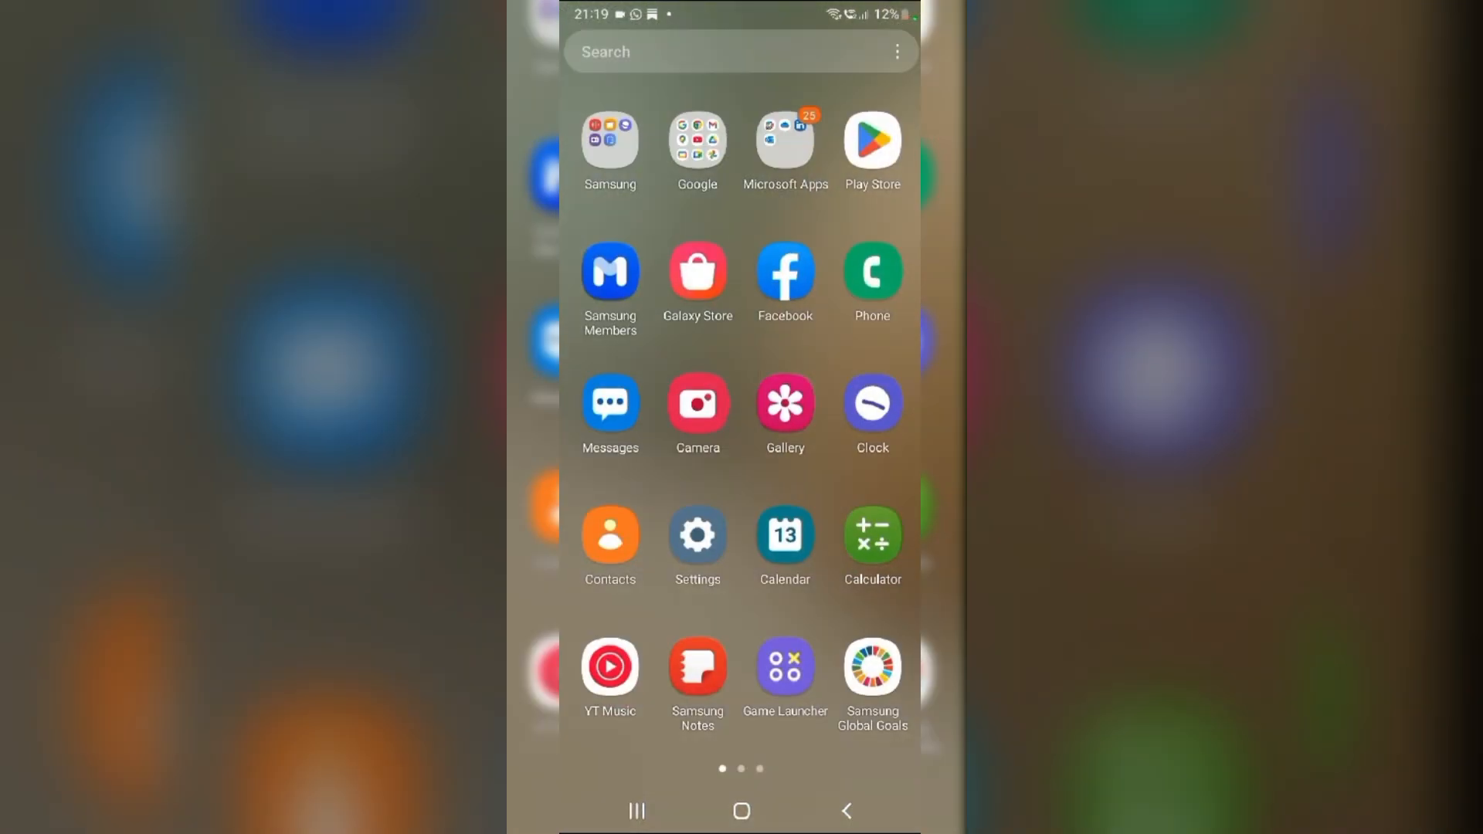
pyautogui.click(697, 536)
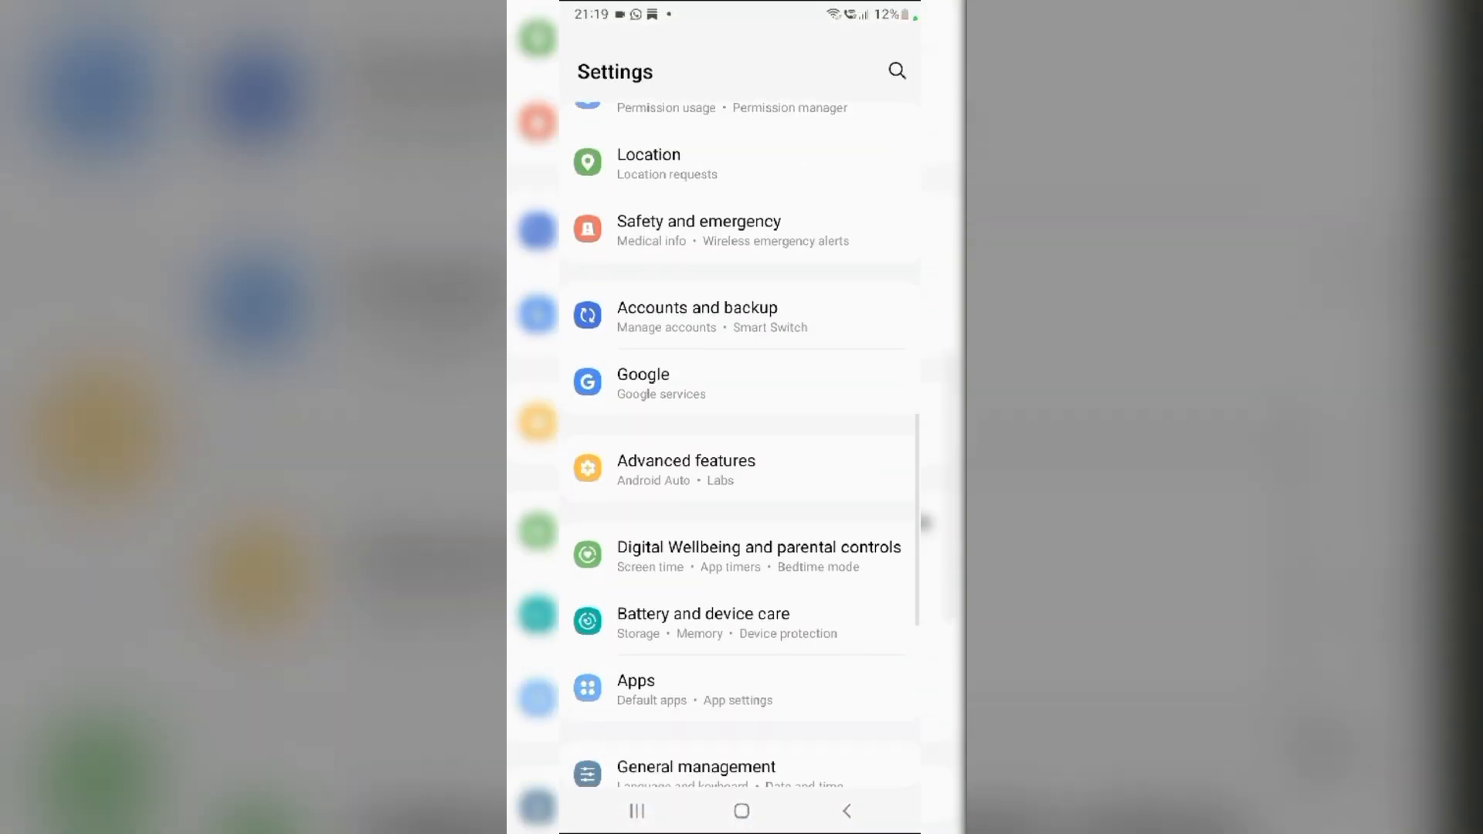
pyautogui.scroll(-3)
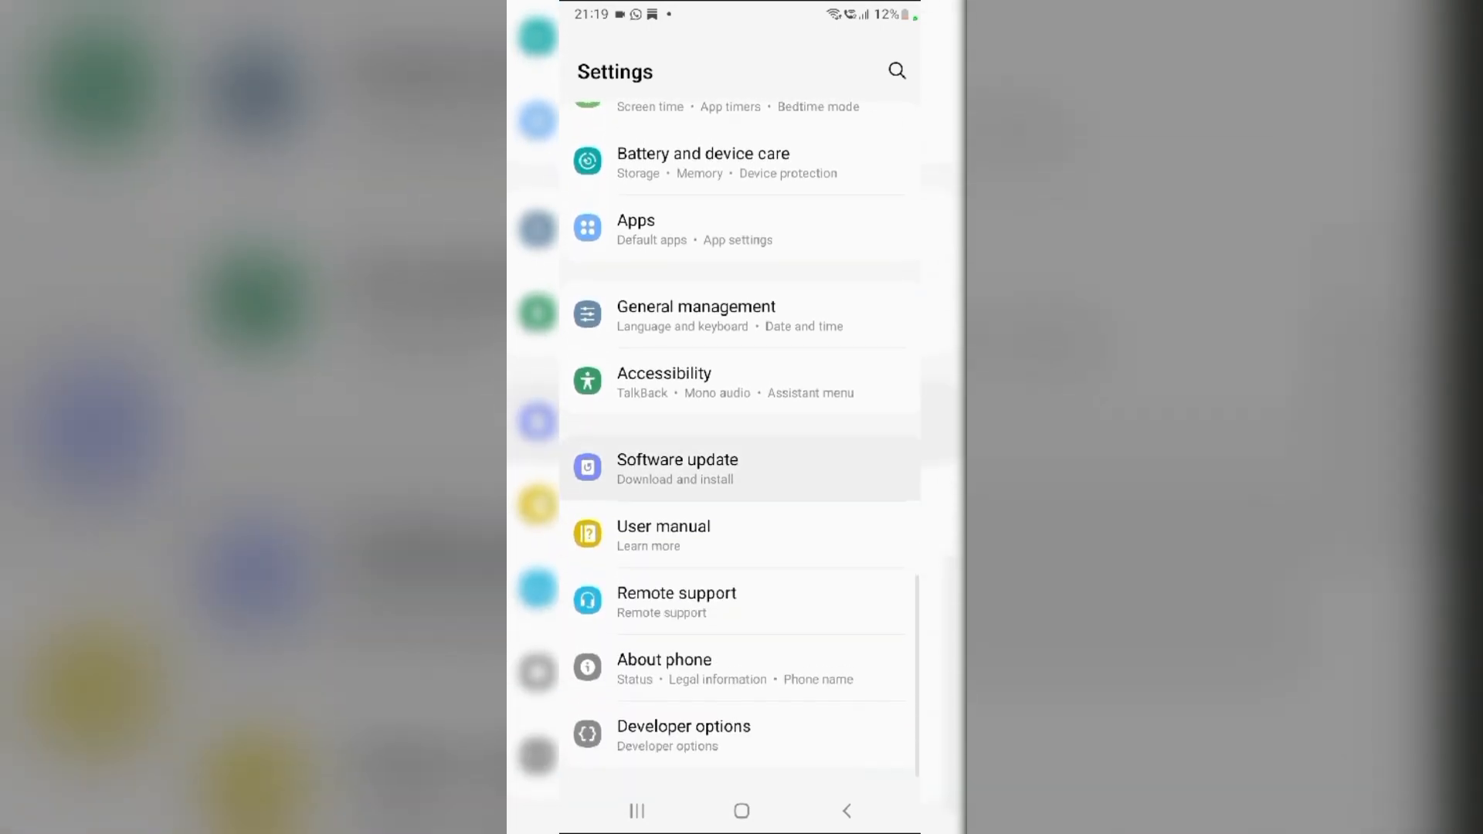
pyautogui.click(676, 468)
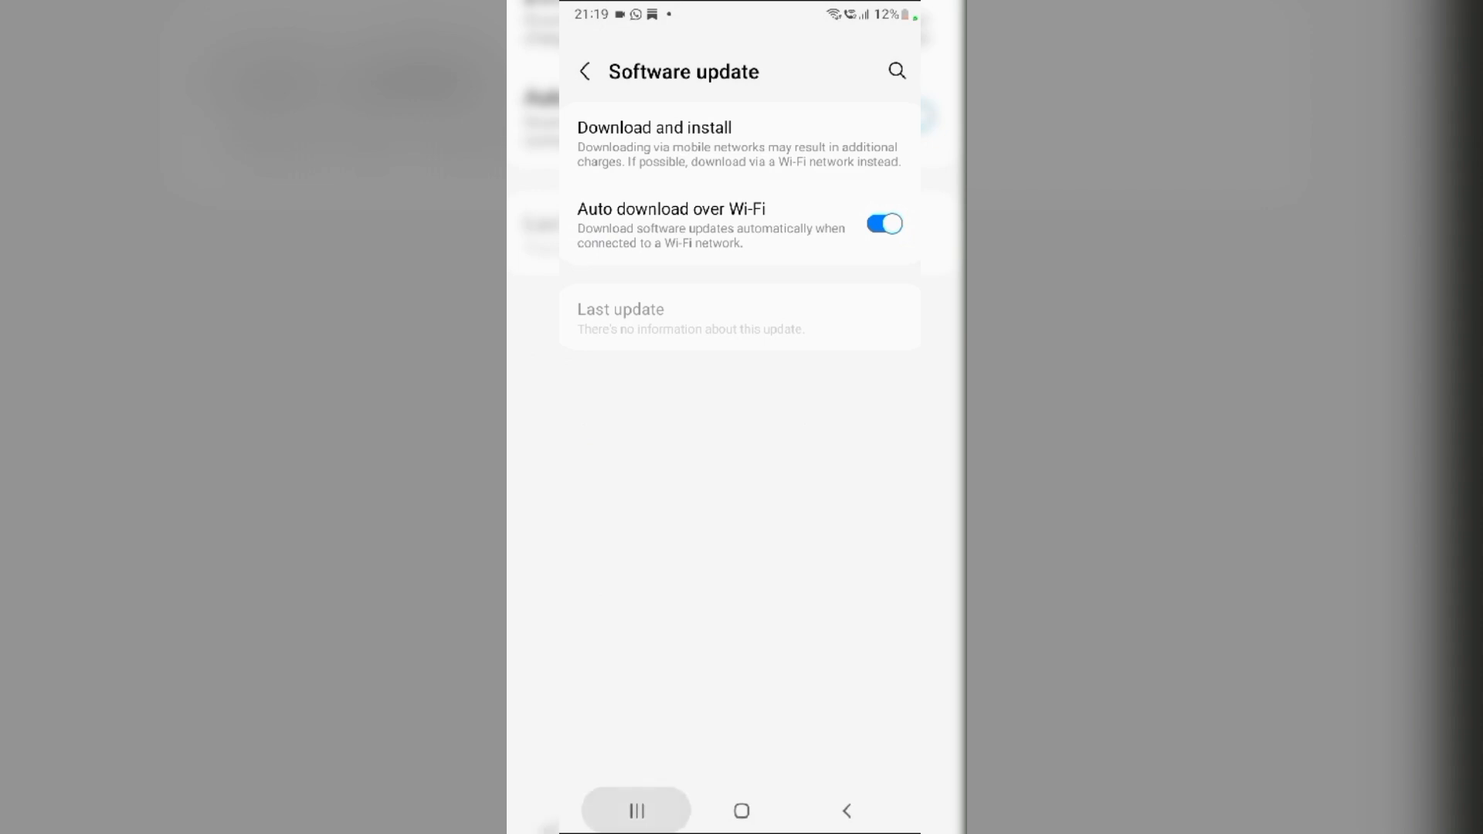
pyautogui.click(741, 811)
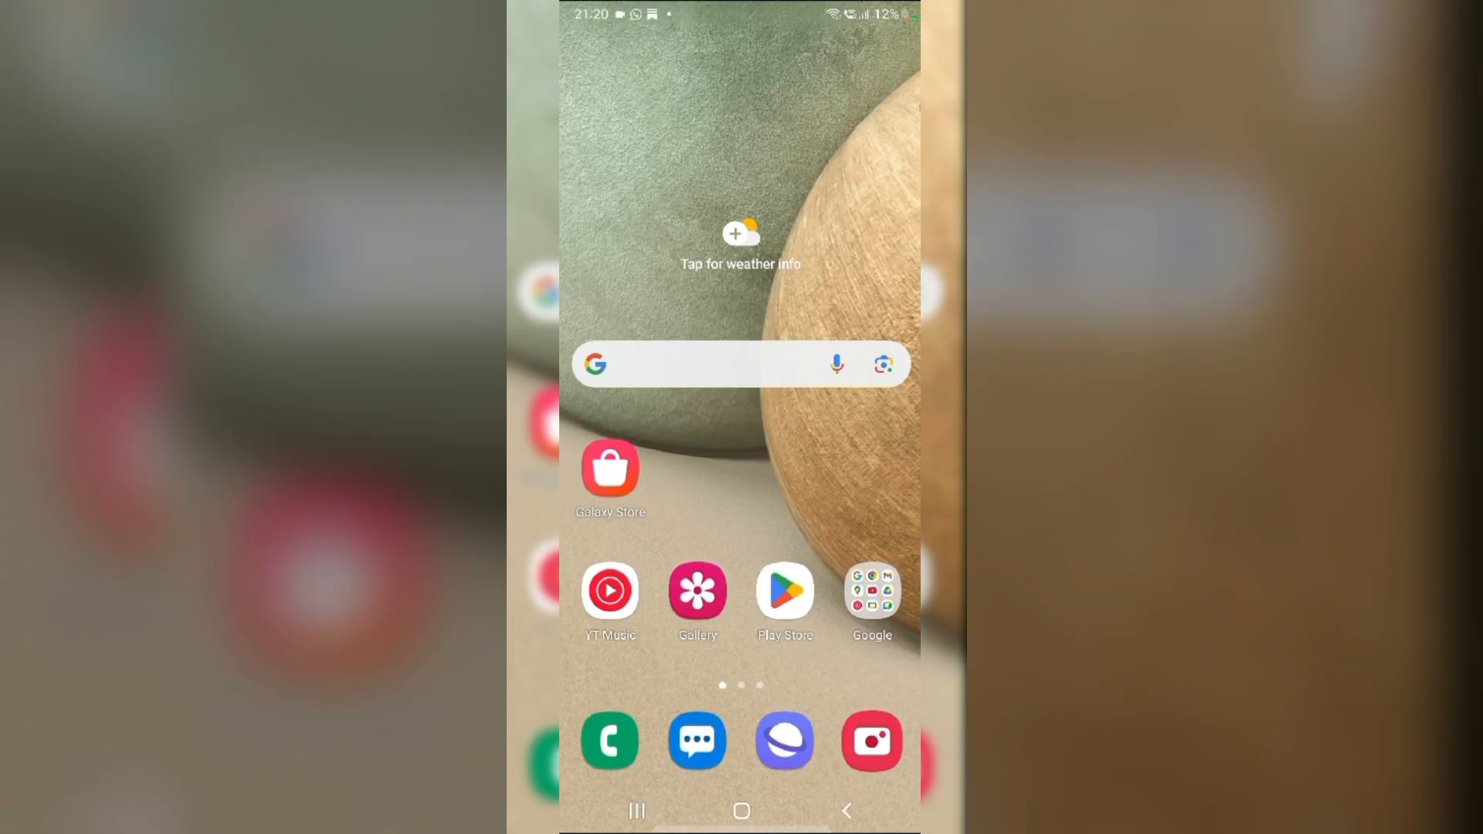